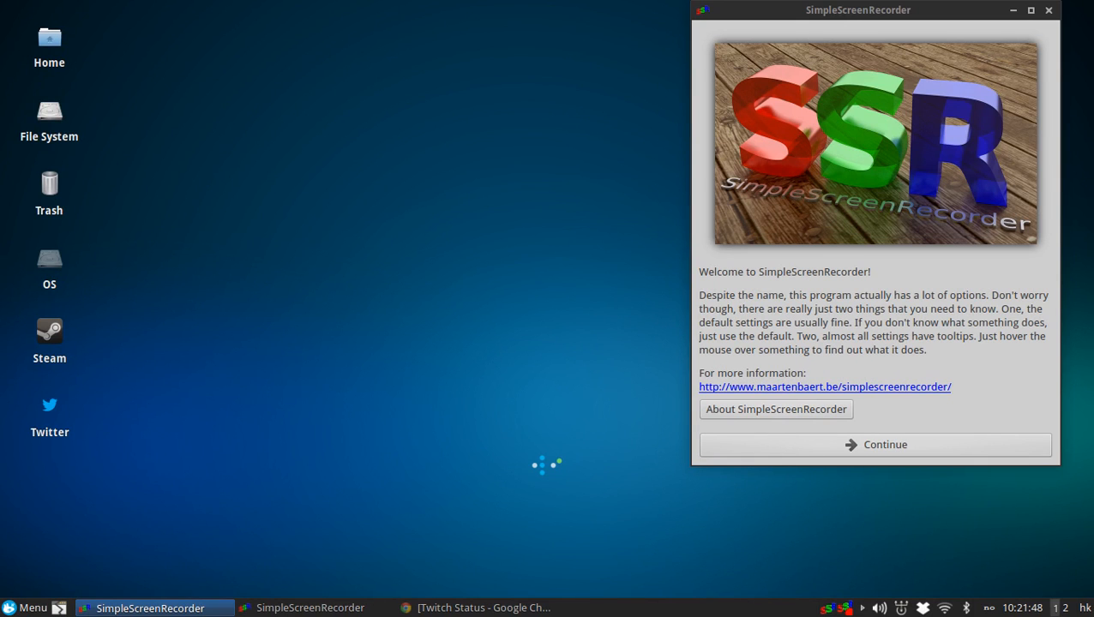
pyautogui.moveTo(343, 303)
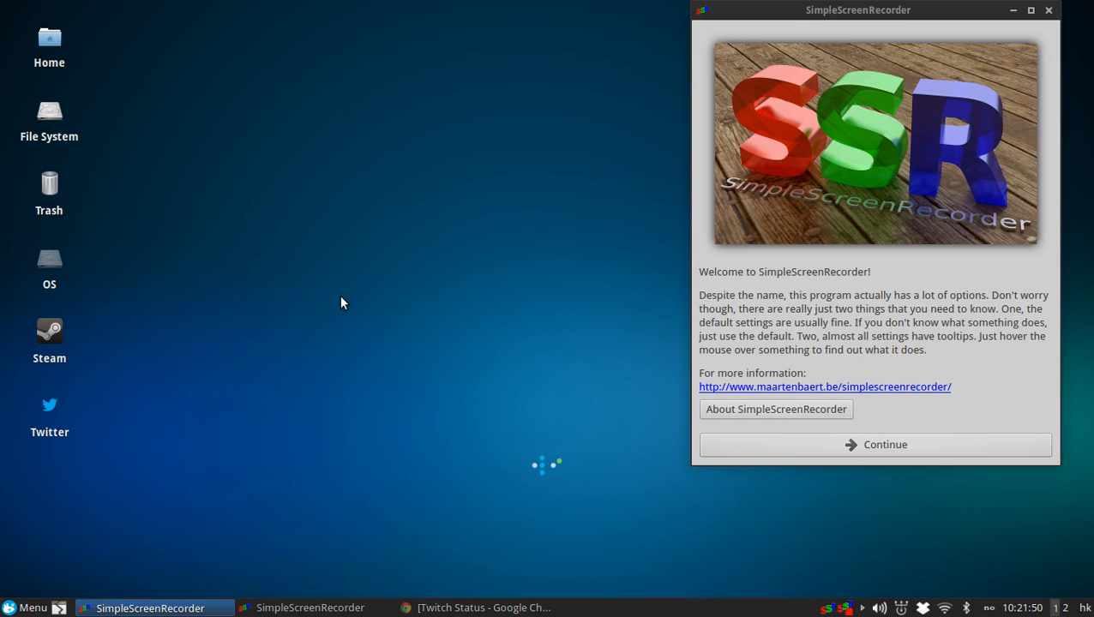
pyautogui.moveTo(377, 287)
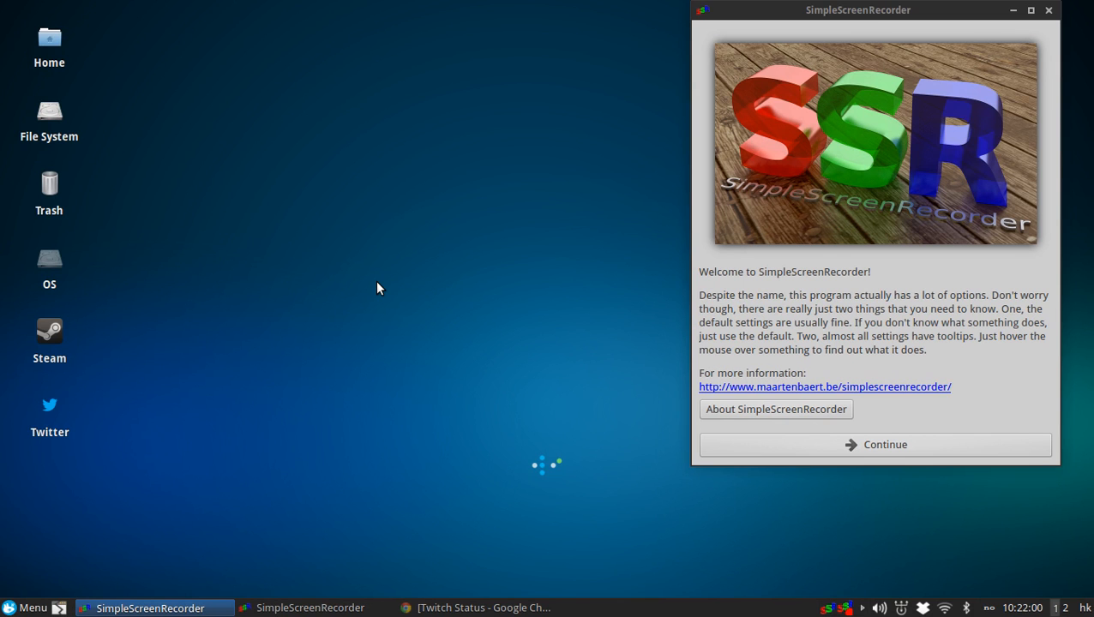
pyautogui.moveTo(833, 261)
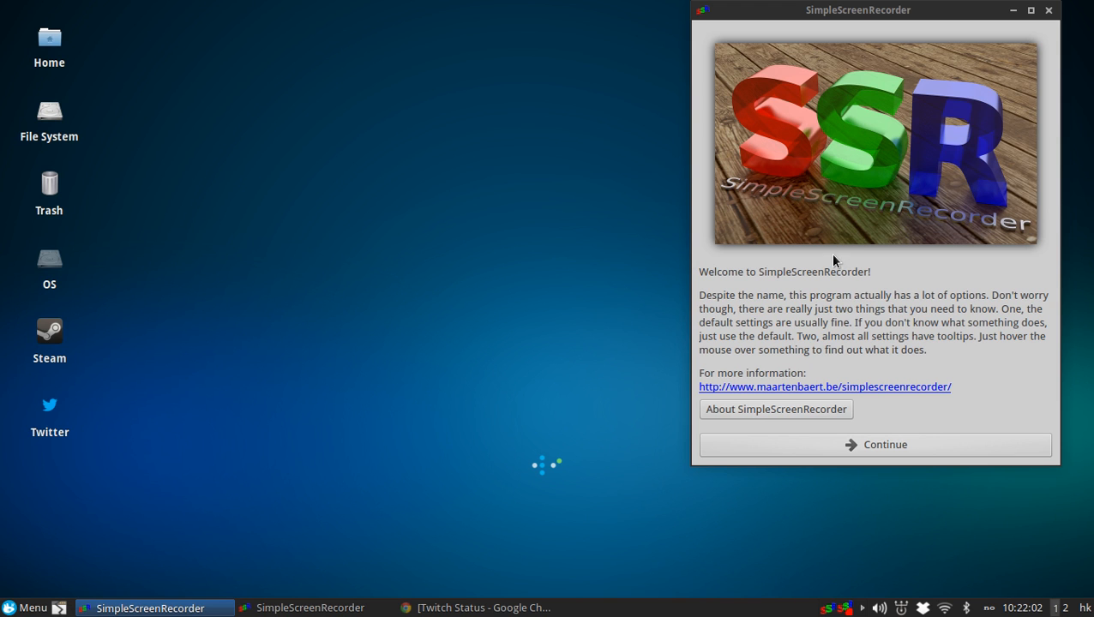
pyautogui.moveTo(770, 298)
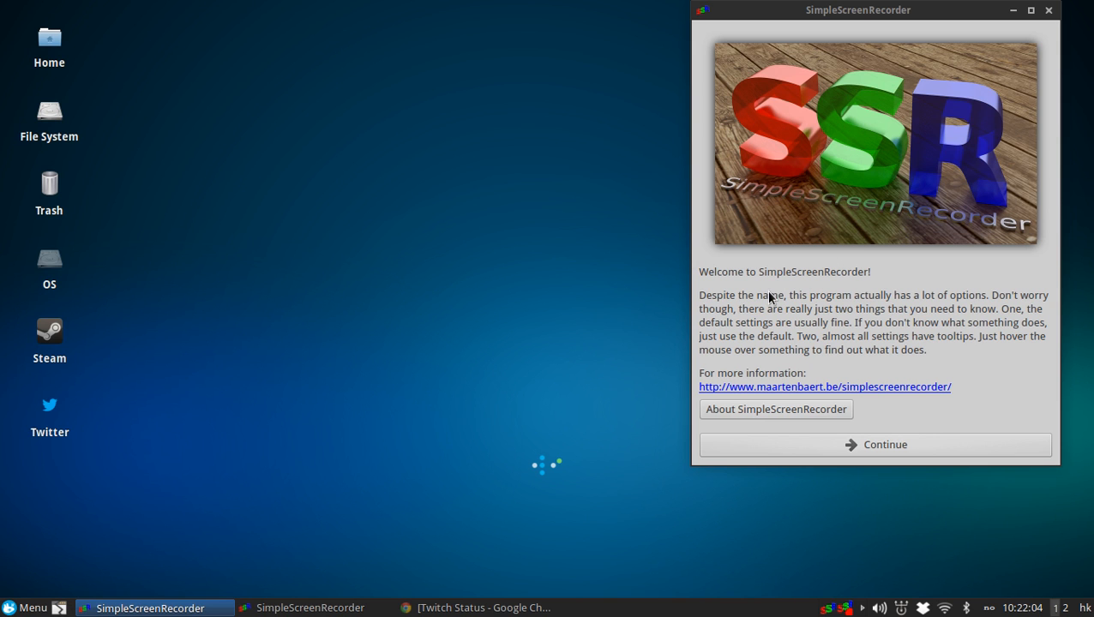
pyautogui.moveTo(687, 328)
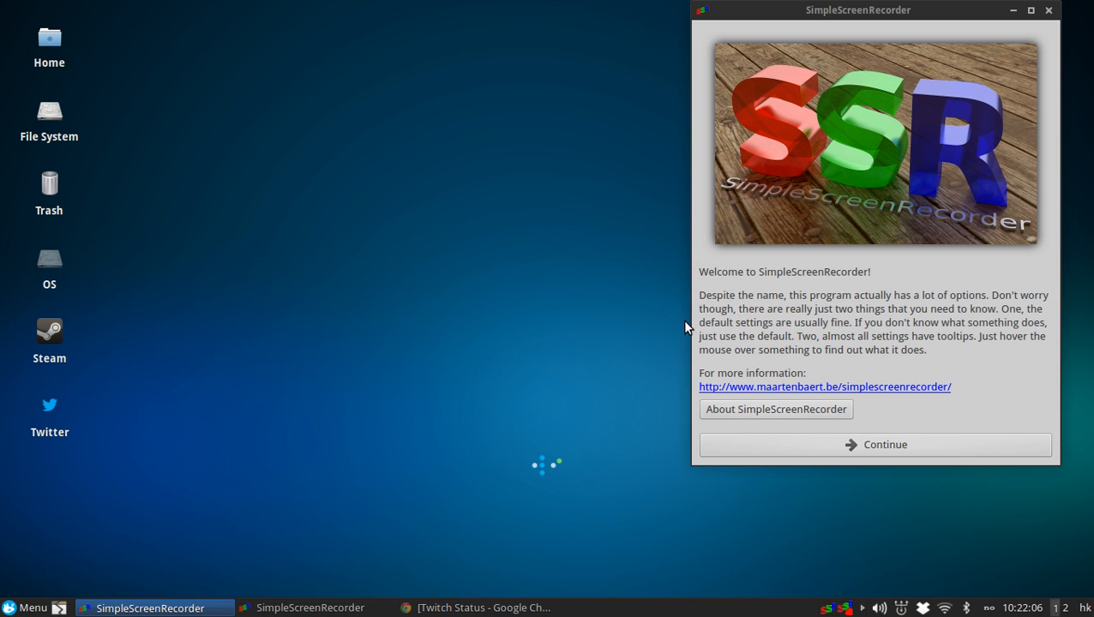
pyautogui.moveTo(506, 419)
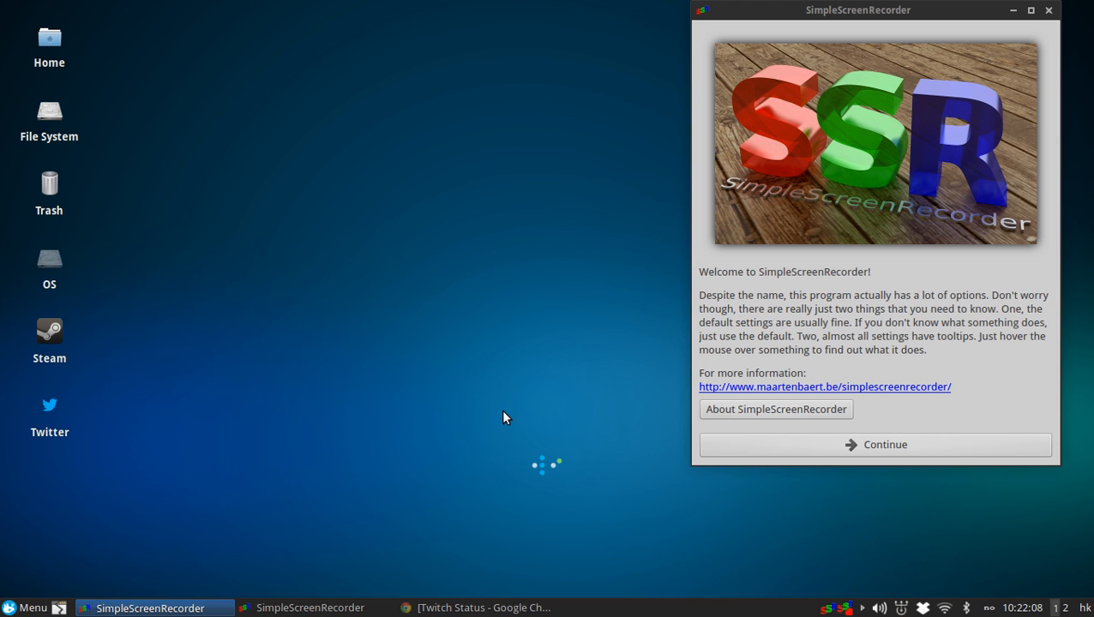
pyautogui.moveTo(489, 425)
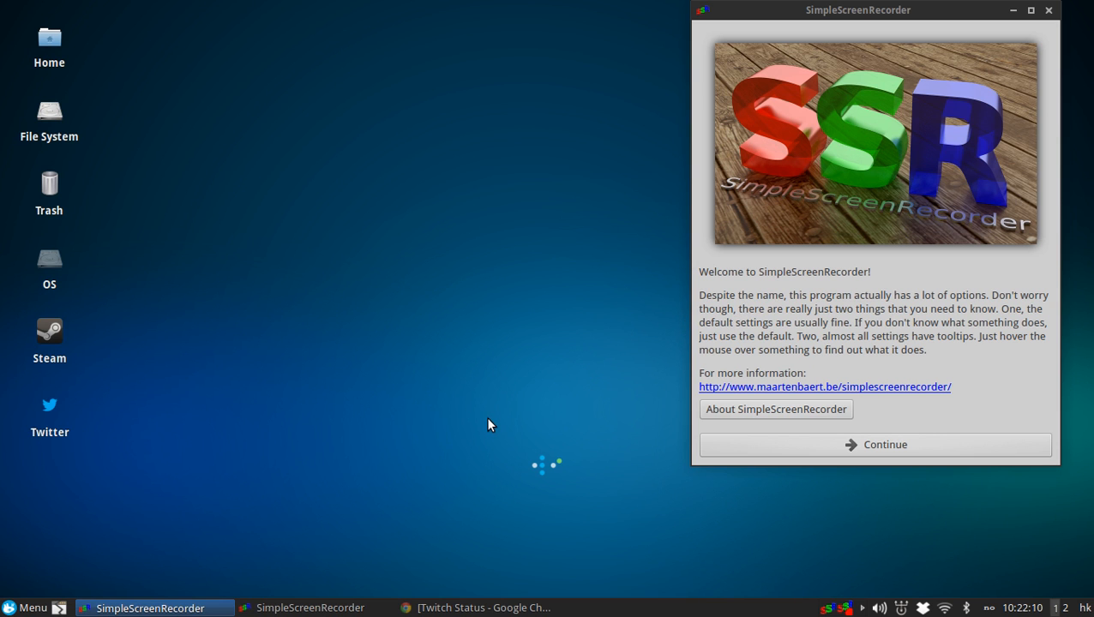
pyautogui.moveTo(491, 419)
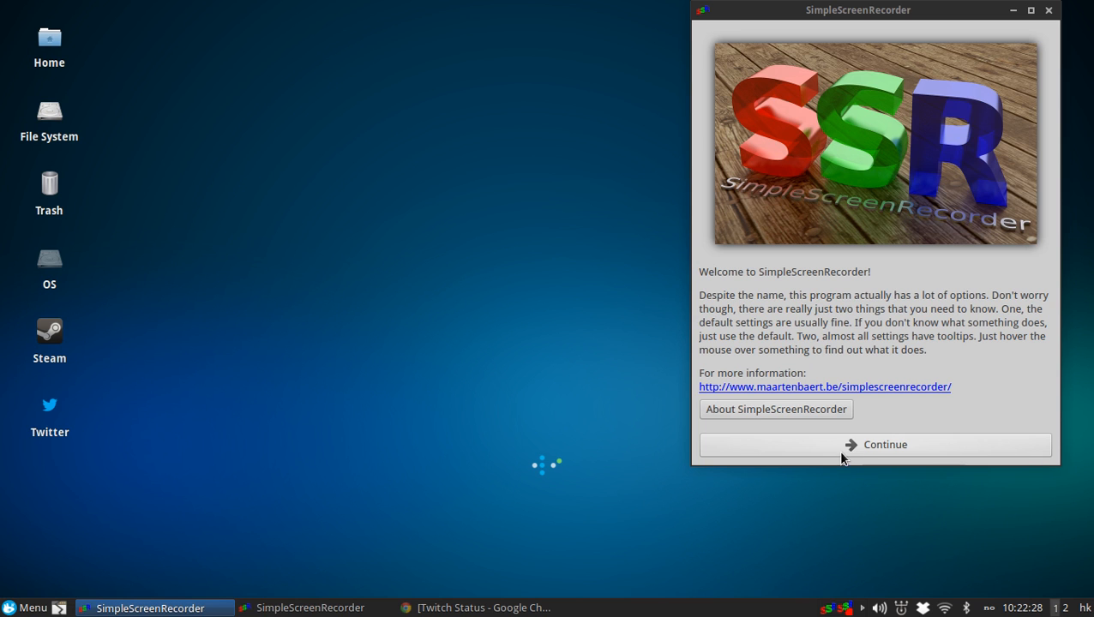
# Step: Record the entire screen, limited to Screen 2 at 1360x768 (0,0)
pyautogui.click(875, 445)
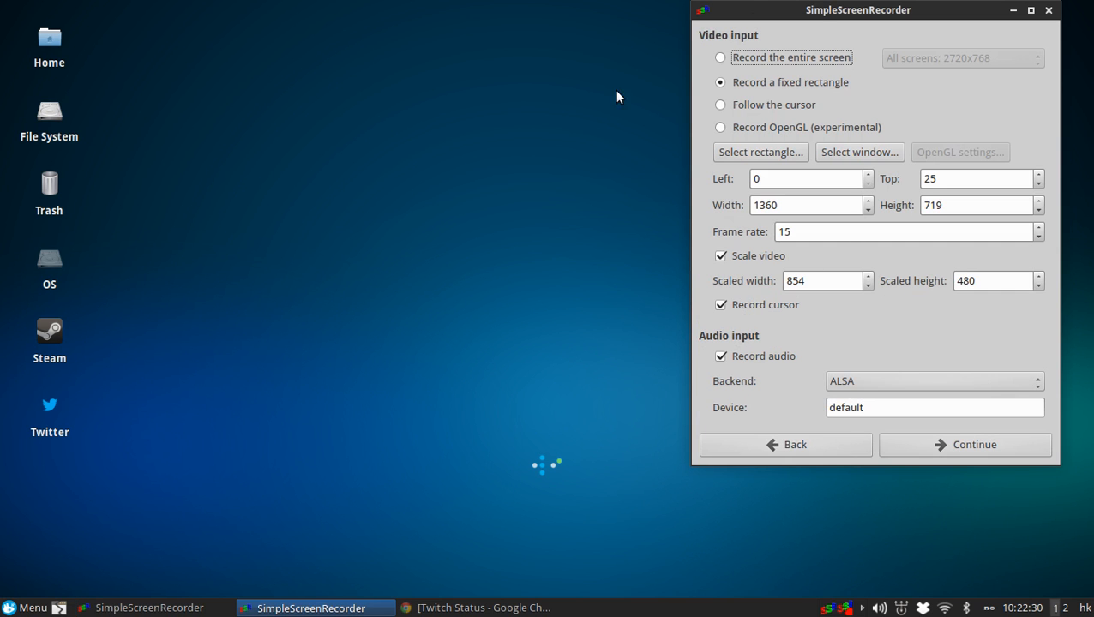
pyautogui.moveTo(571, 139)
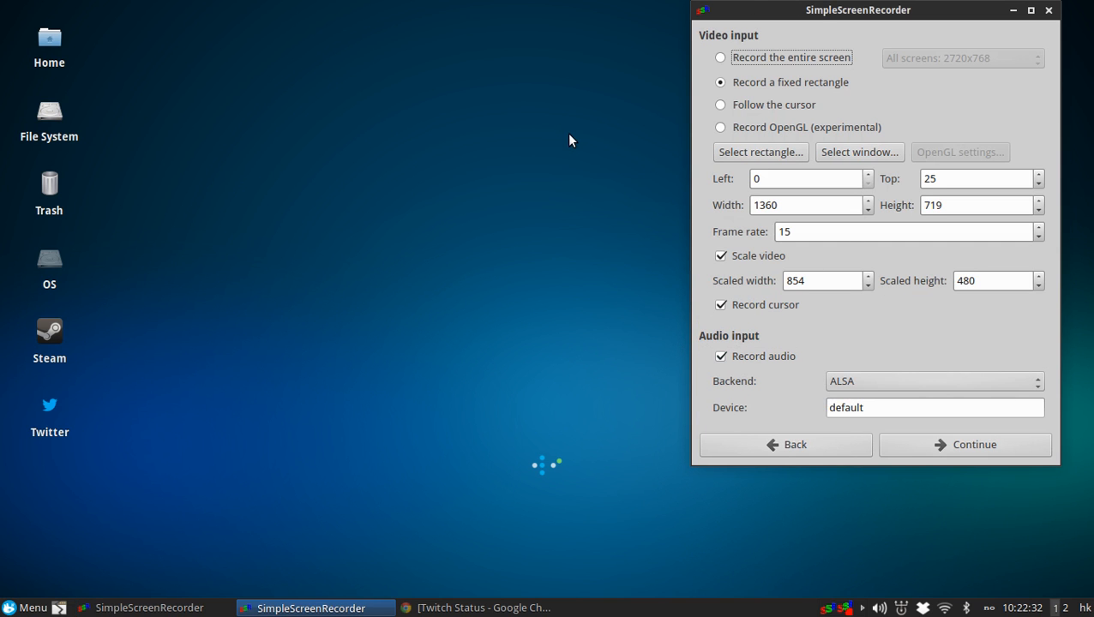
pyautogui.moveTo(843, 344)
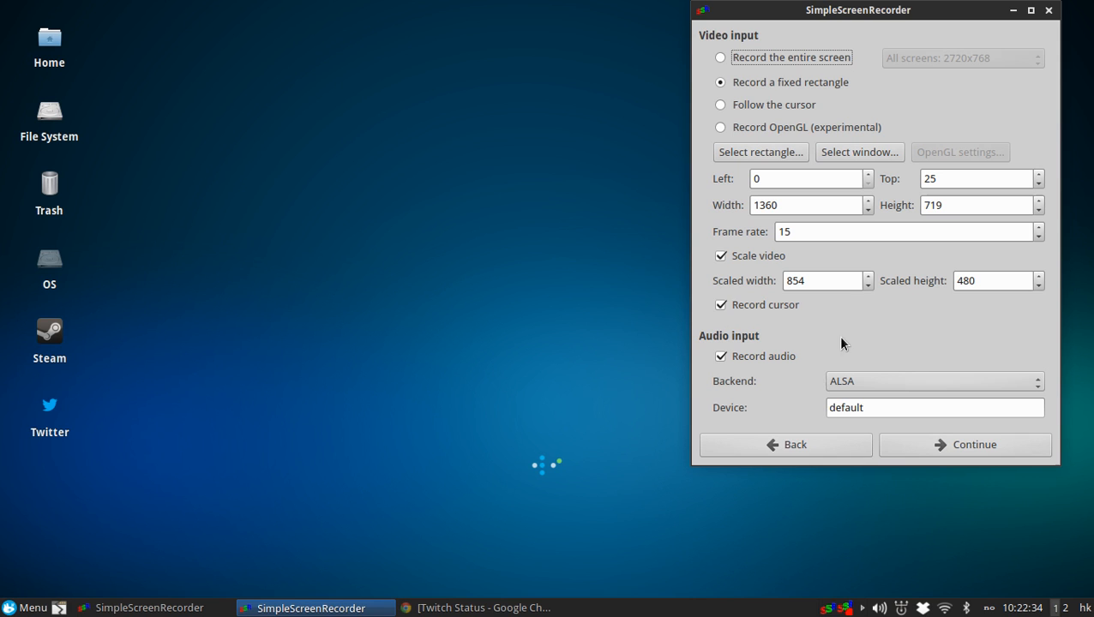
pyautogui.moveTo(877, 372)
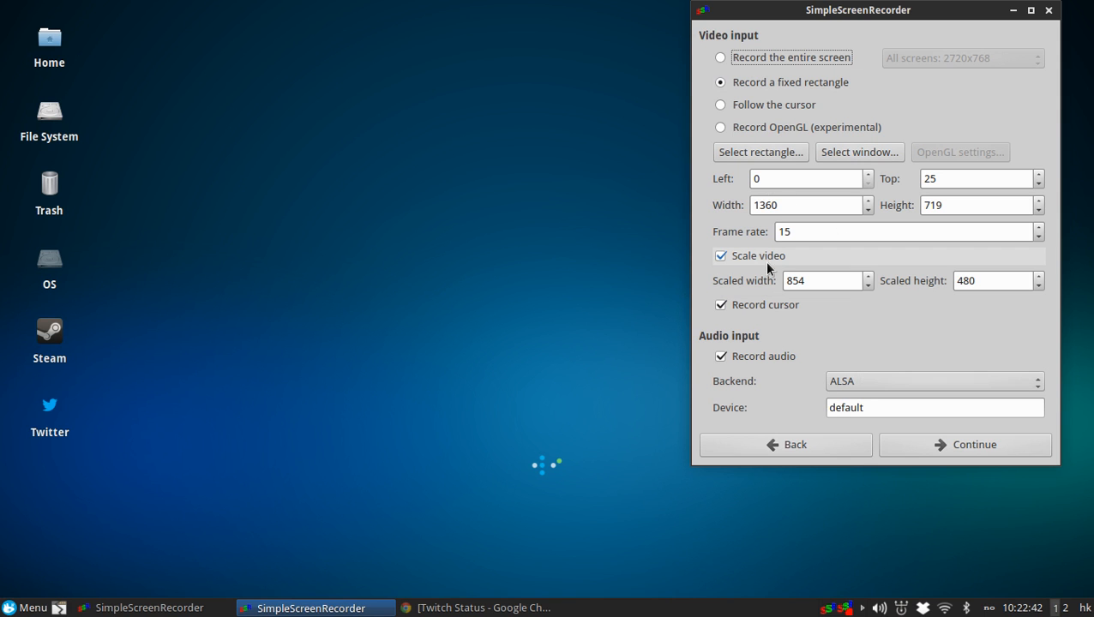
pyautogui.moveTo(737, 257)
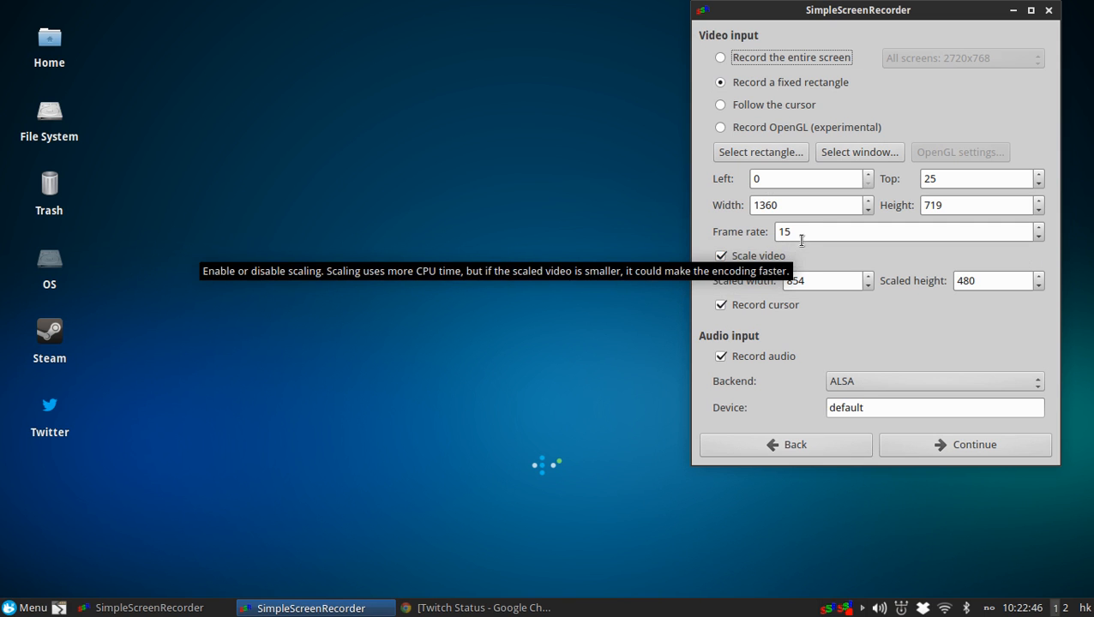
pyautogui.moveTo(777, 249)
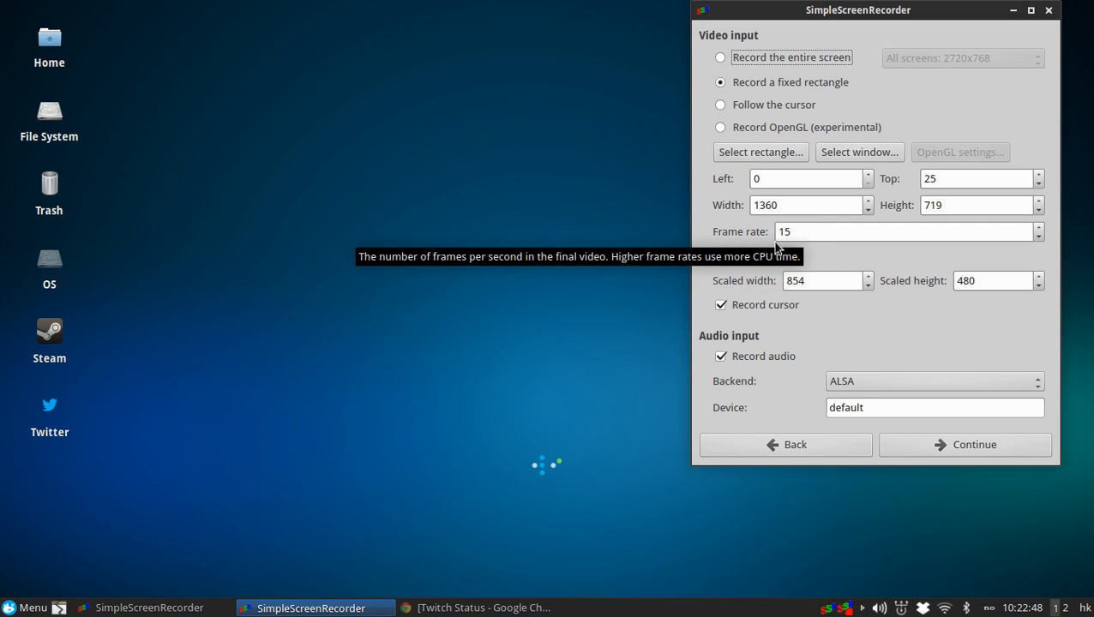
pyautogui.moveTo(809, 233)
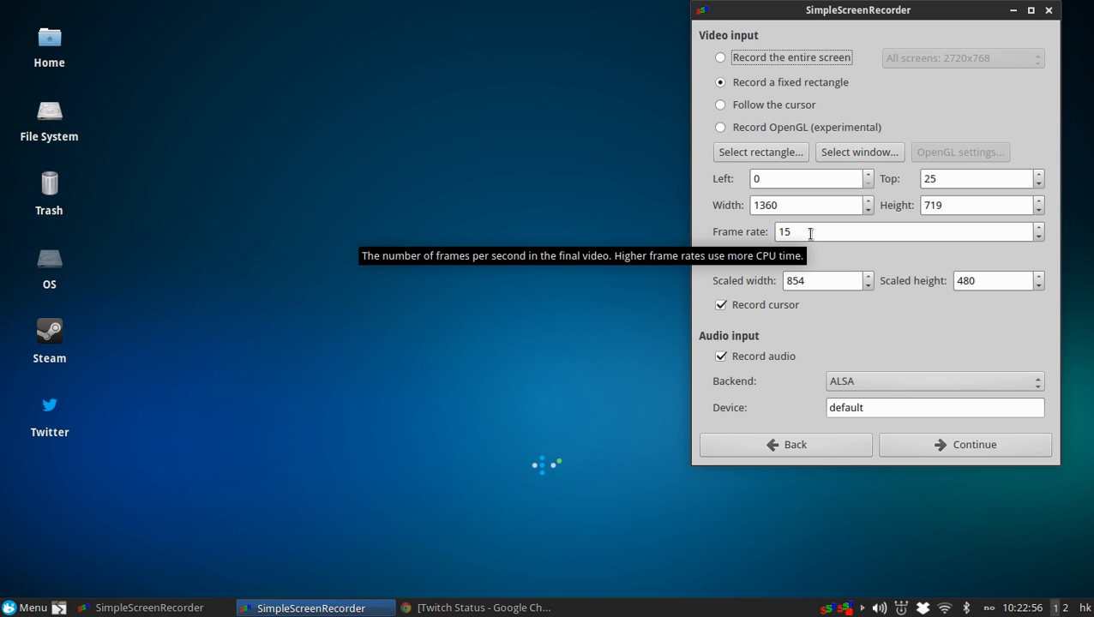
pyautogui.moveTo(743, 229)
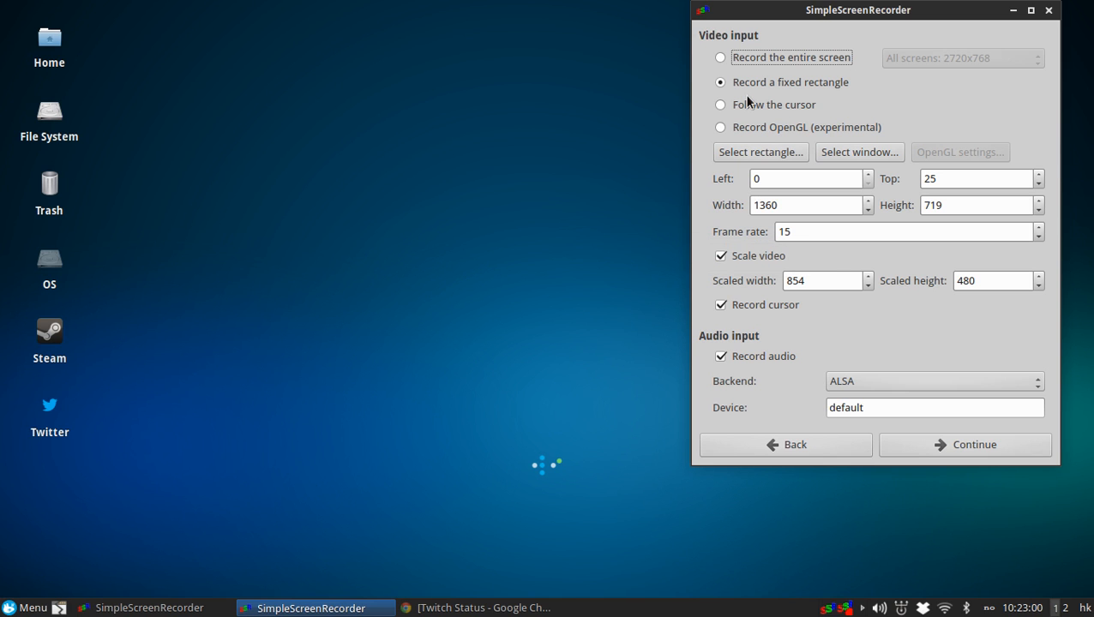
pyautogui.moveTo(567, 120)
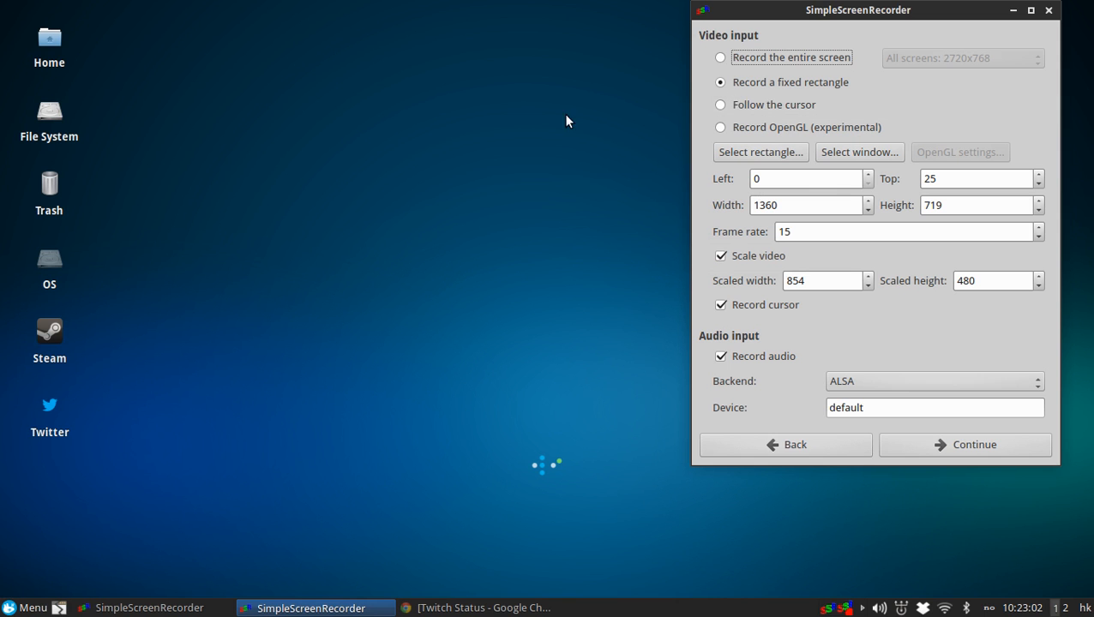
pyautogui.moveTo(775, 57)
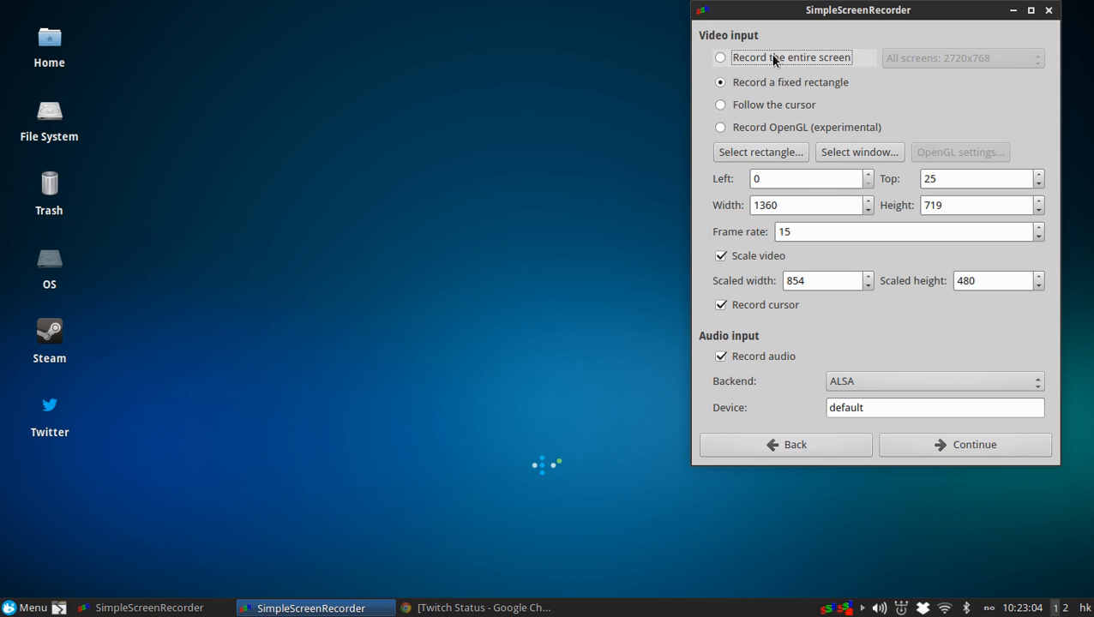
pyautogui.click(716, 58)
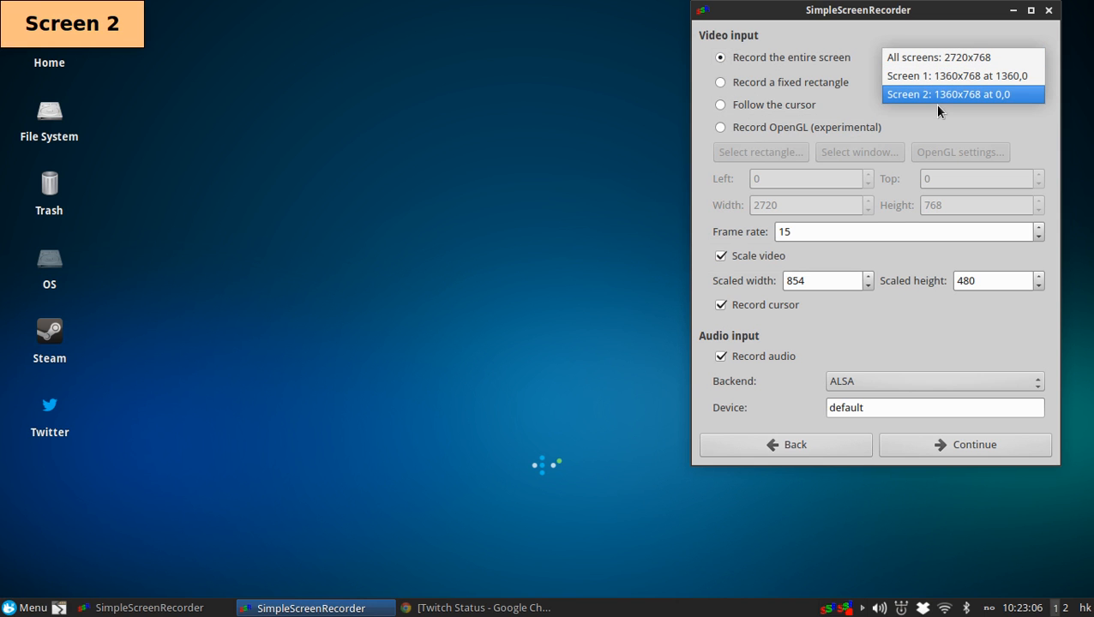
pyautogui.click(949, 94)
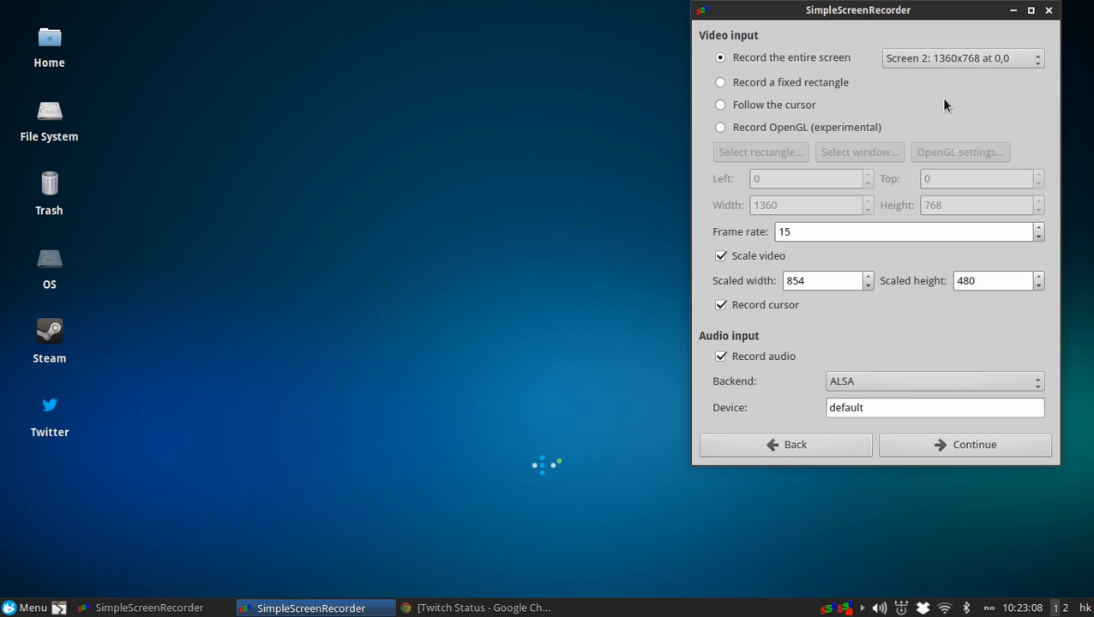
pyautogui.moveTo(1017, 85)
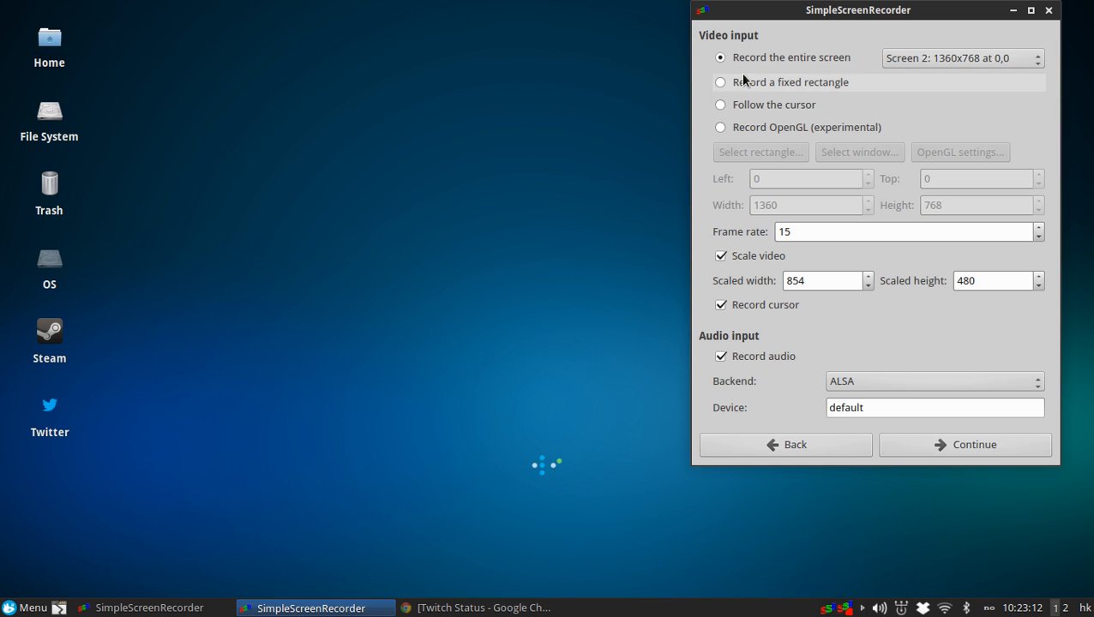
pyautogui.moveTo(789, 249)
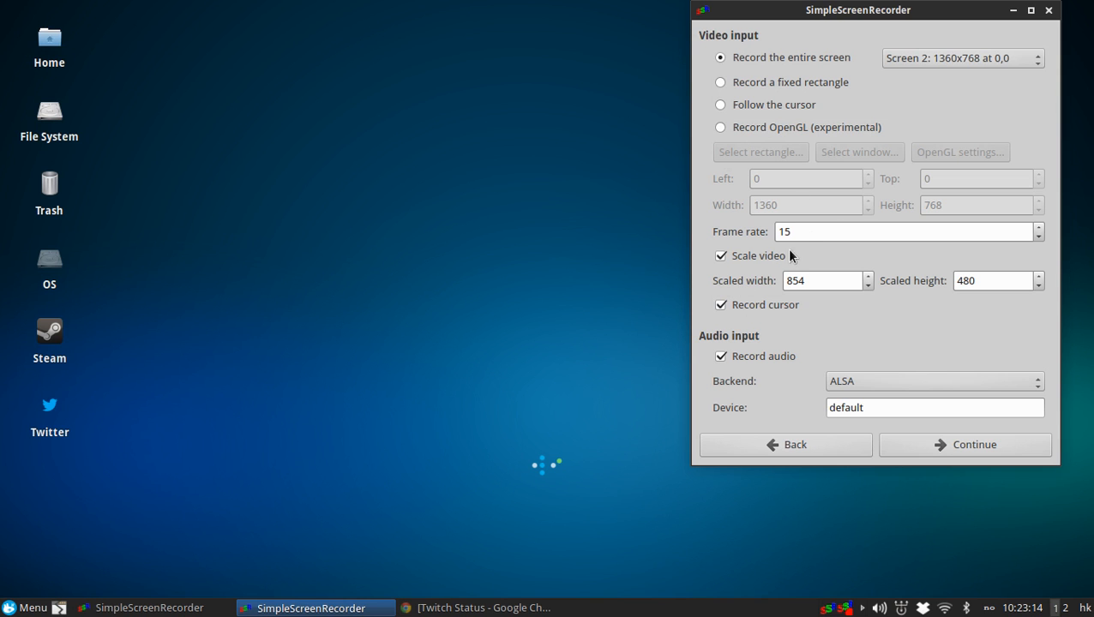
pyautogui.moveTo(722, 295)
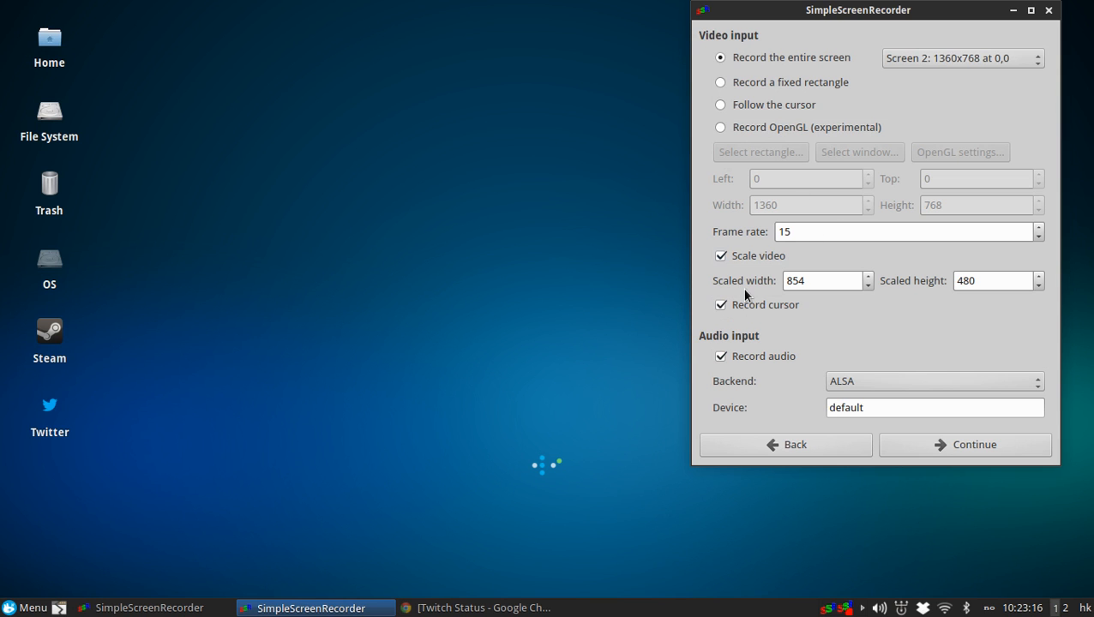
pyautogui.moveTo(976, 297)
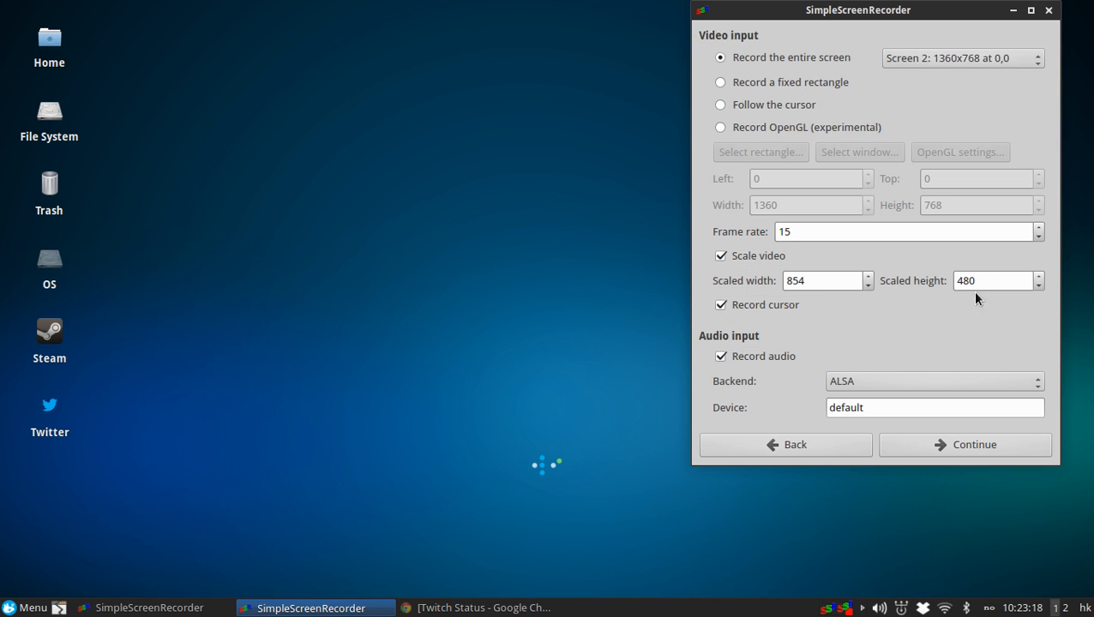
pyautogui.moveTo(974, 332)
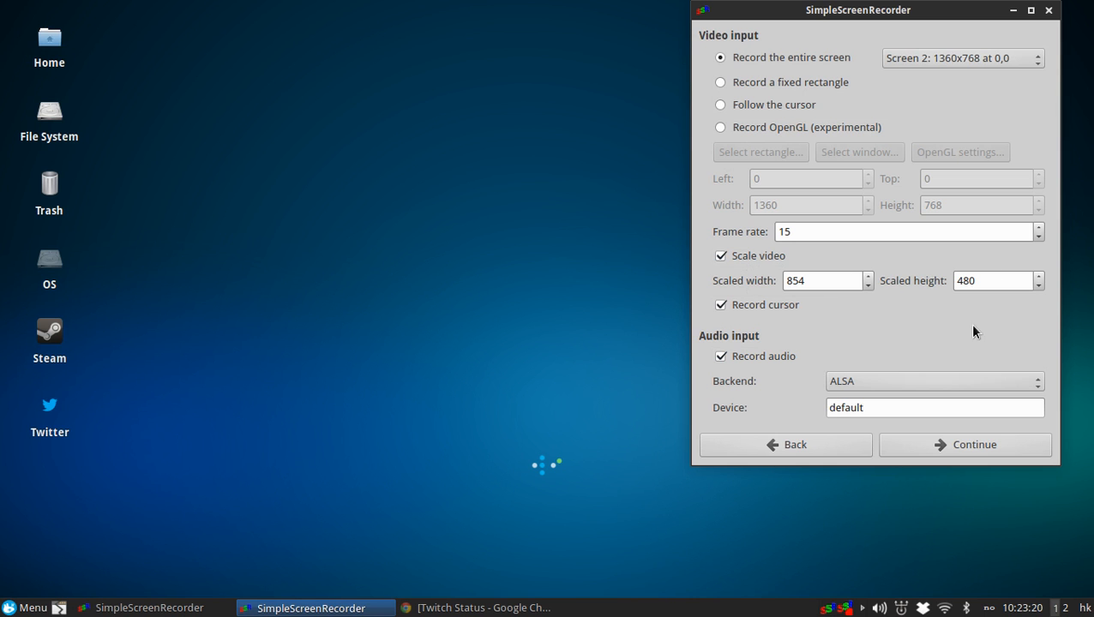
pyautogui.moveTo(943, 288)
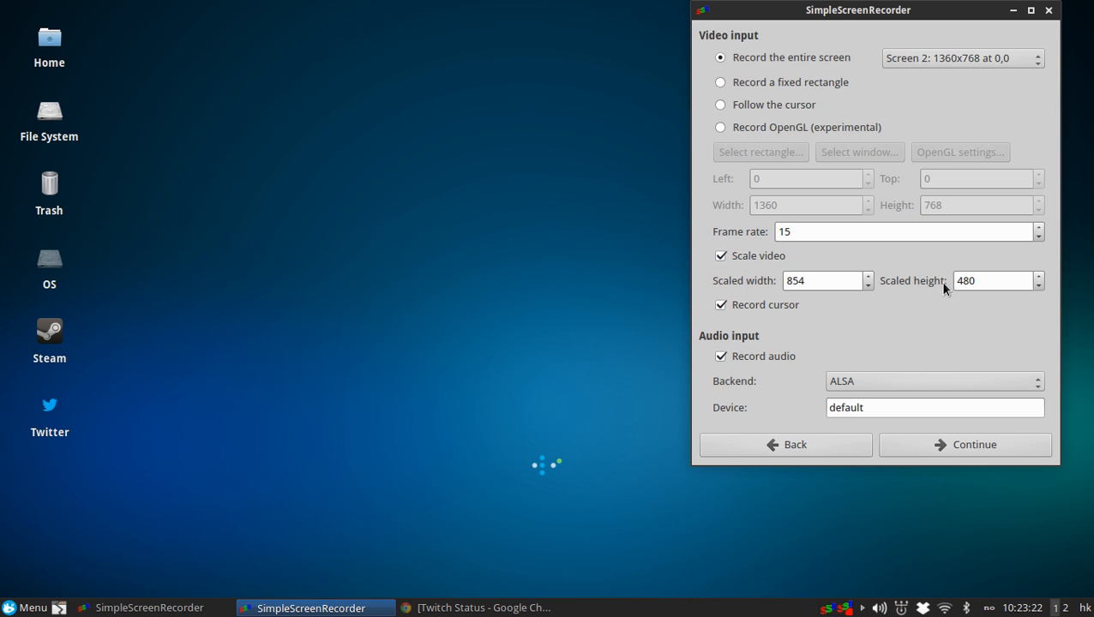
pyautogui.moveTo(741, 369)
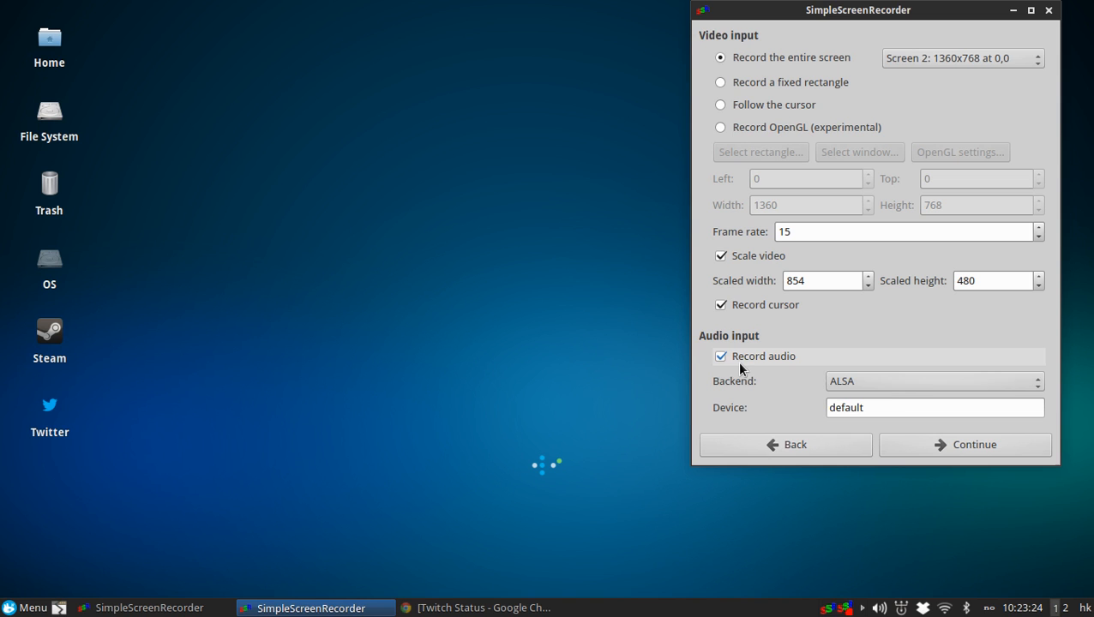
pyautogui.moveTo(909, 381)
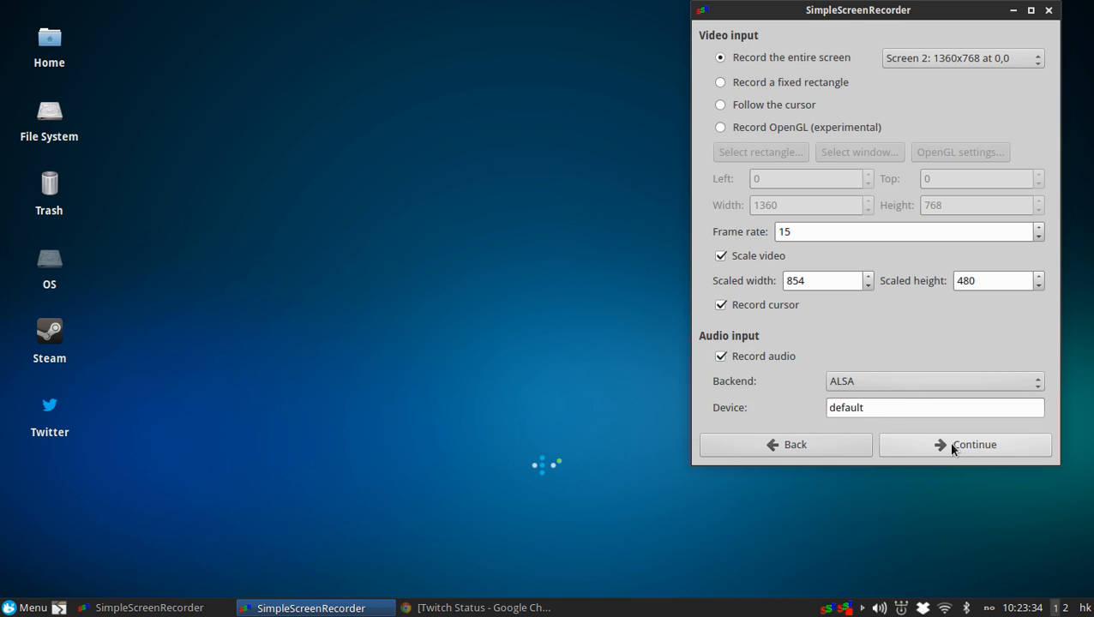
# Step: On the output page, use an MP4 container, H.264 video and MP3 audio
pyautogui.click(964, 445)
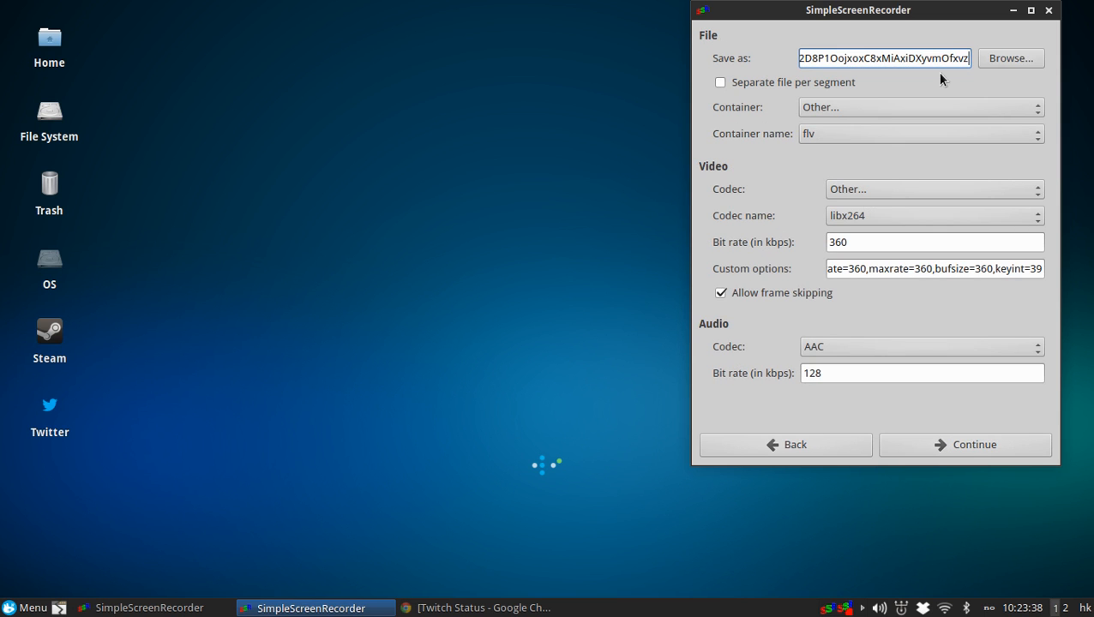
pyautogui.moveTo(778, 138)
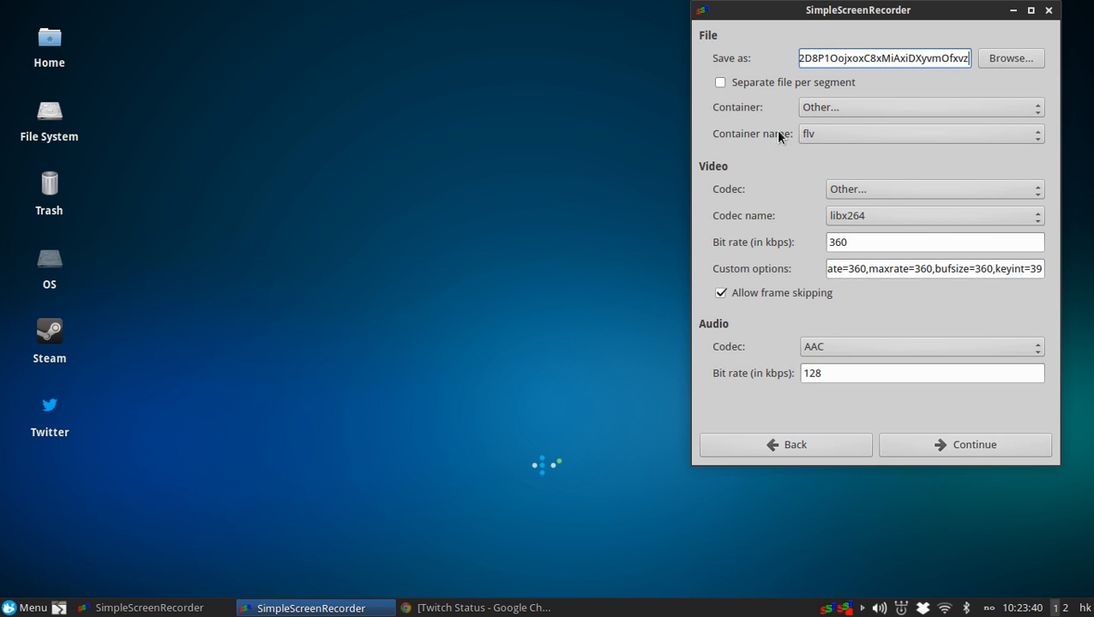
pyautogui.click(920, 108)
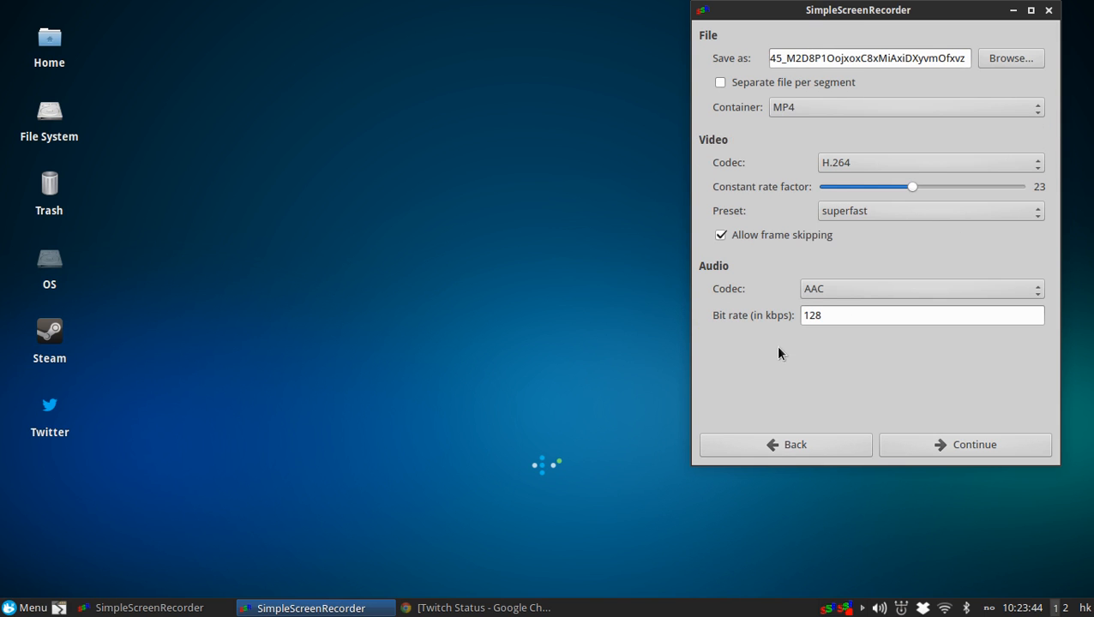
pyautogui.click(921, 289)
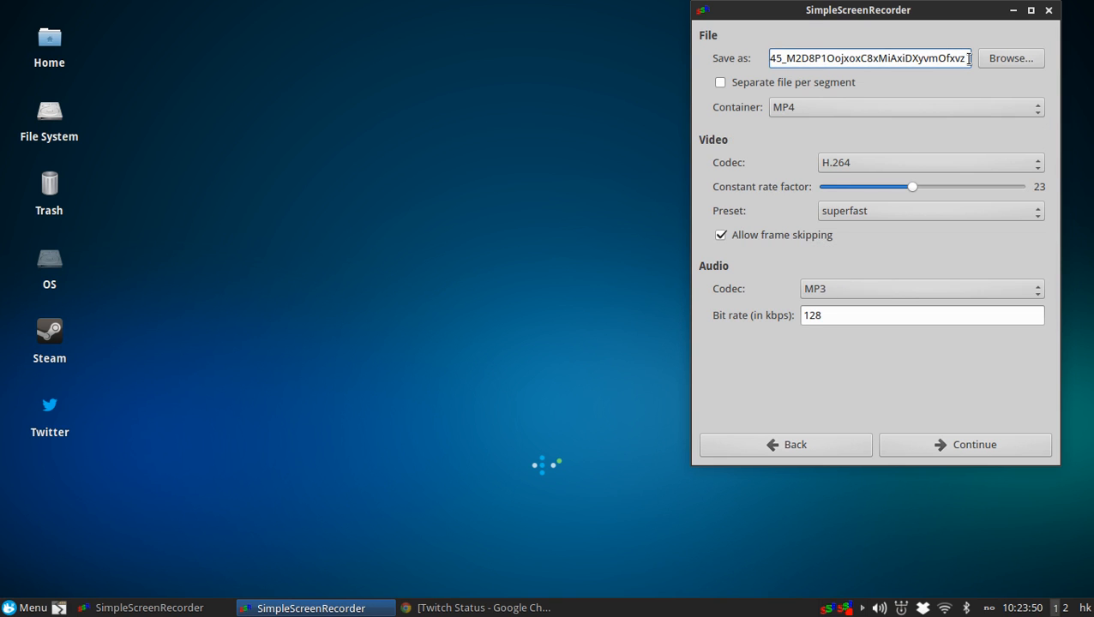
pyautogui.tripleClick(883, 58)
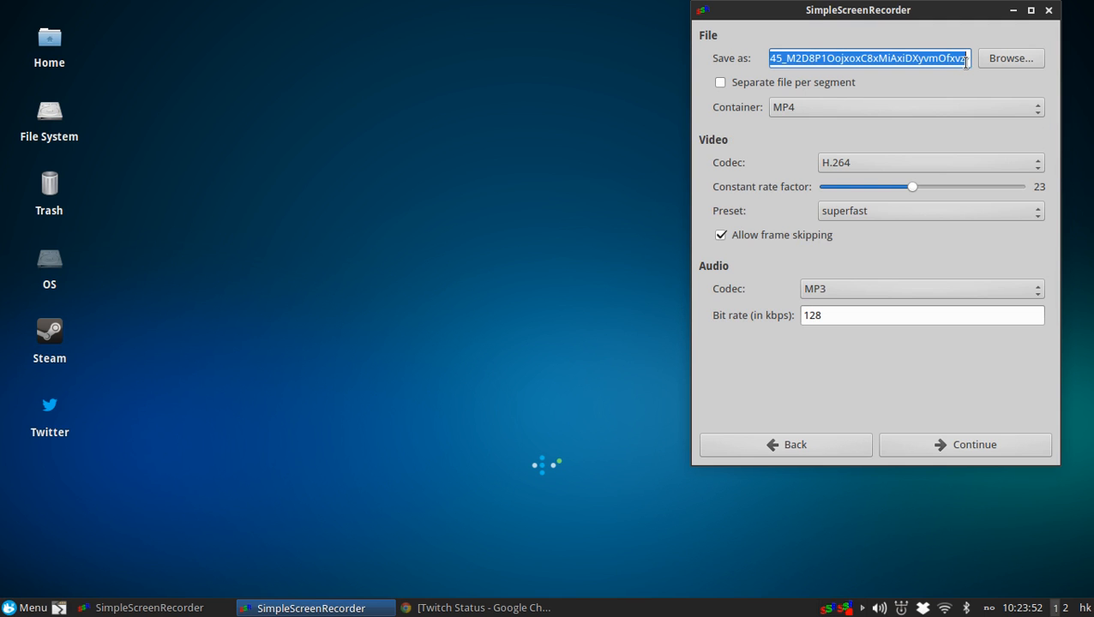
pyautogui.press('Delete')
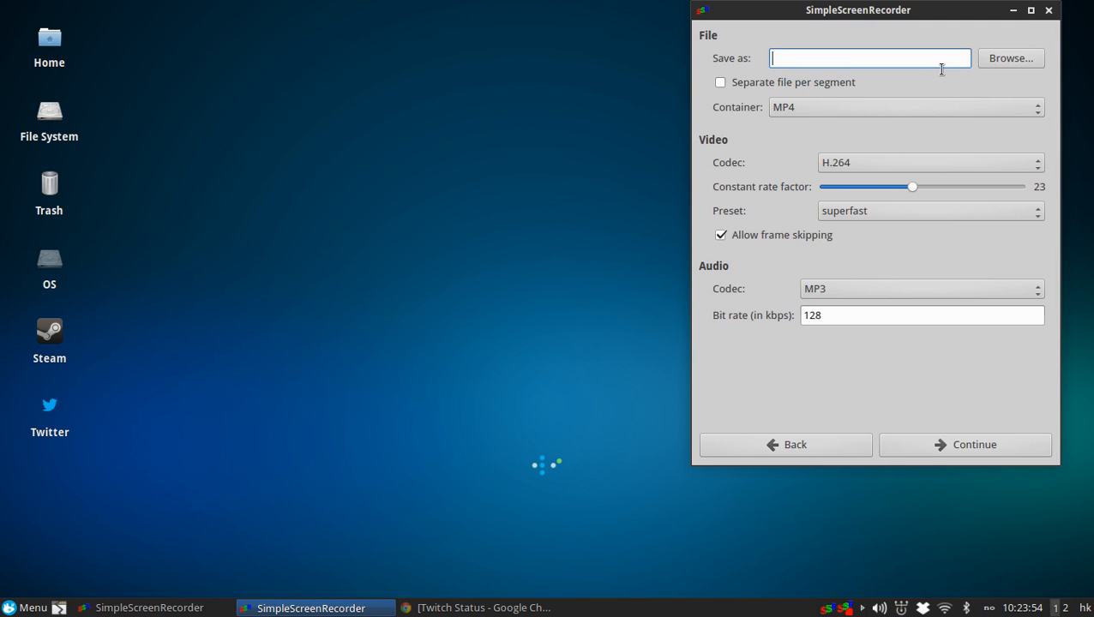
pyautogui.moveTo(851, 60)
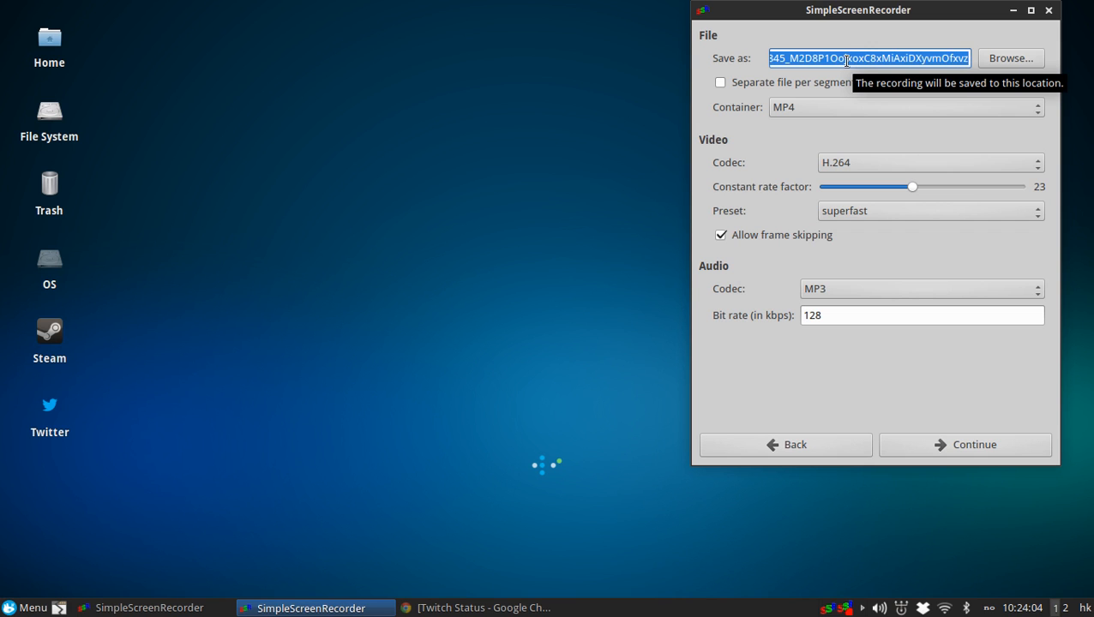
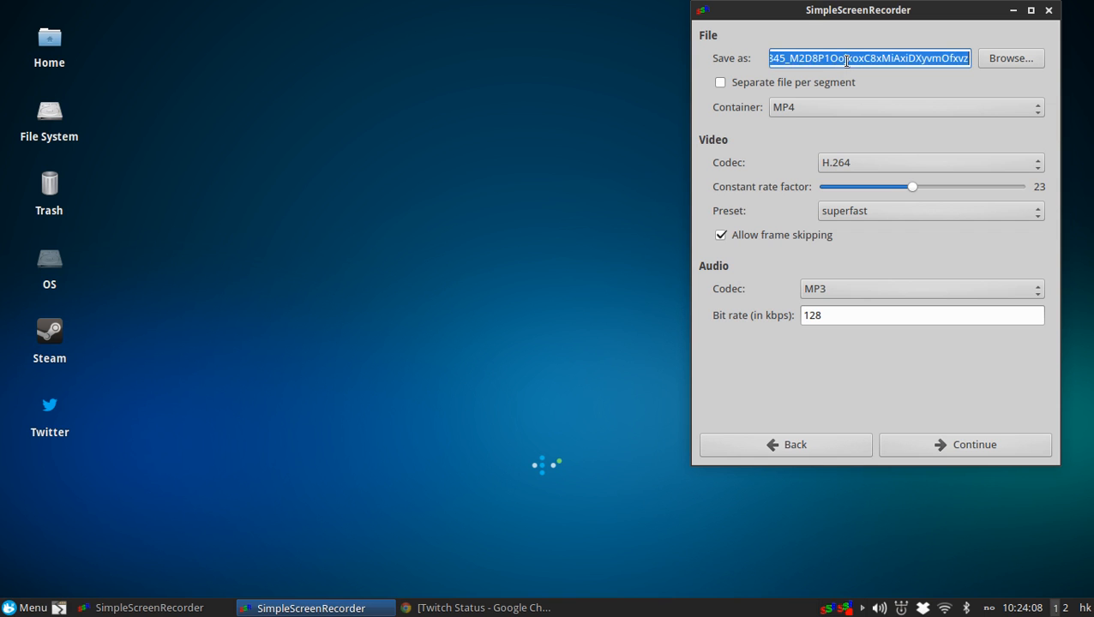
pyautogui.press('Delete')
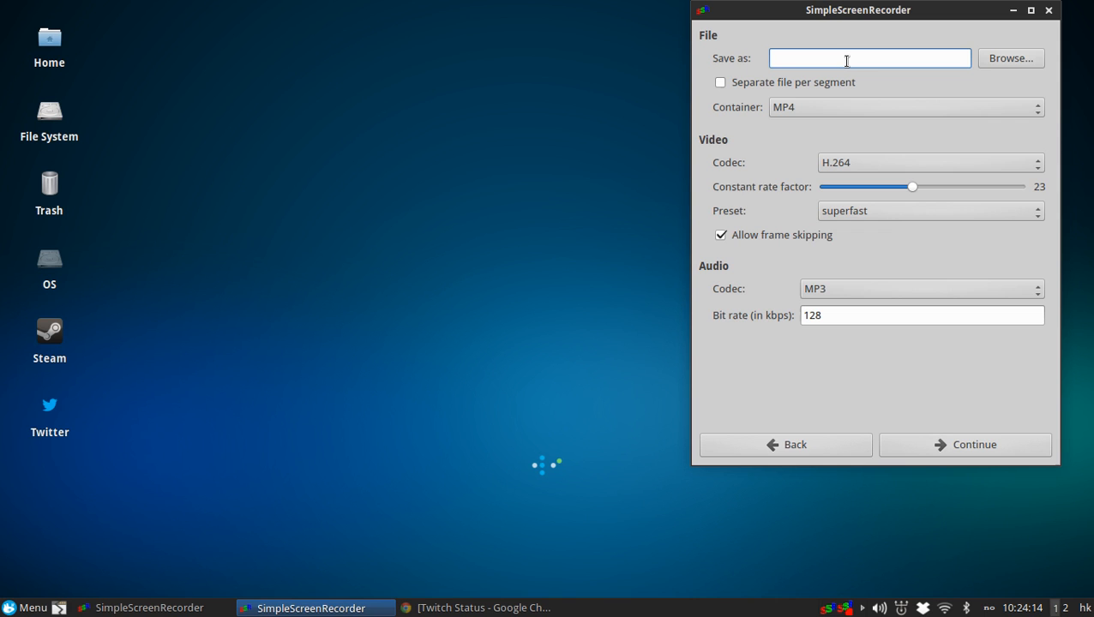
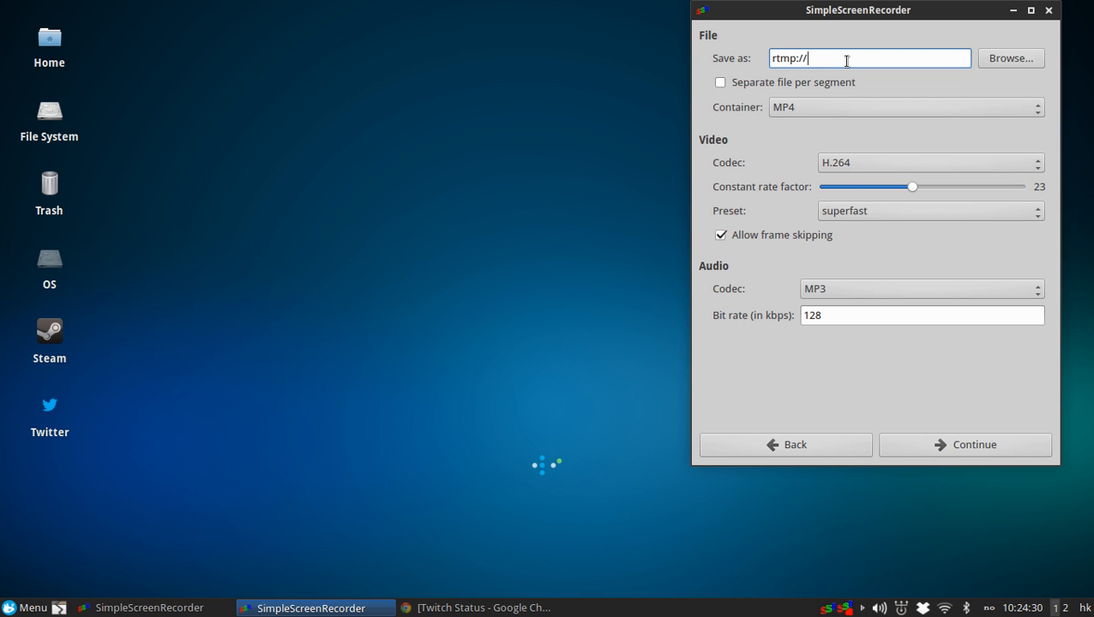
pyautogui.click(476, 608)
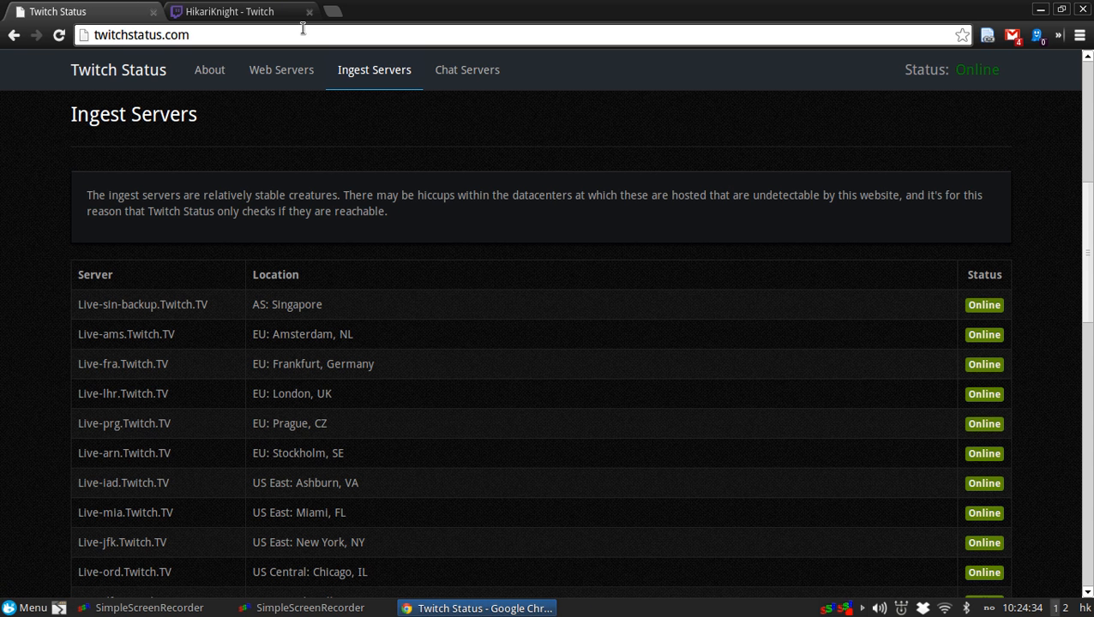
pyautogui.moveTo(238, 395)
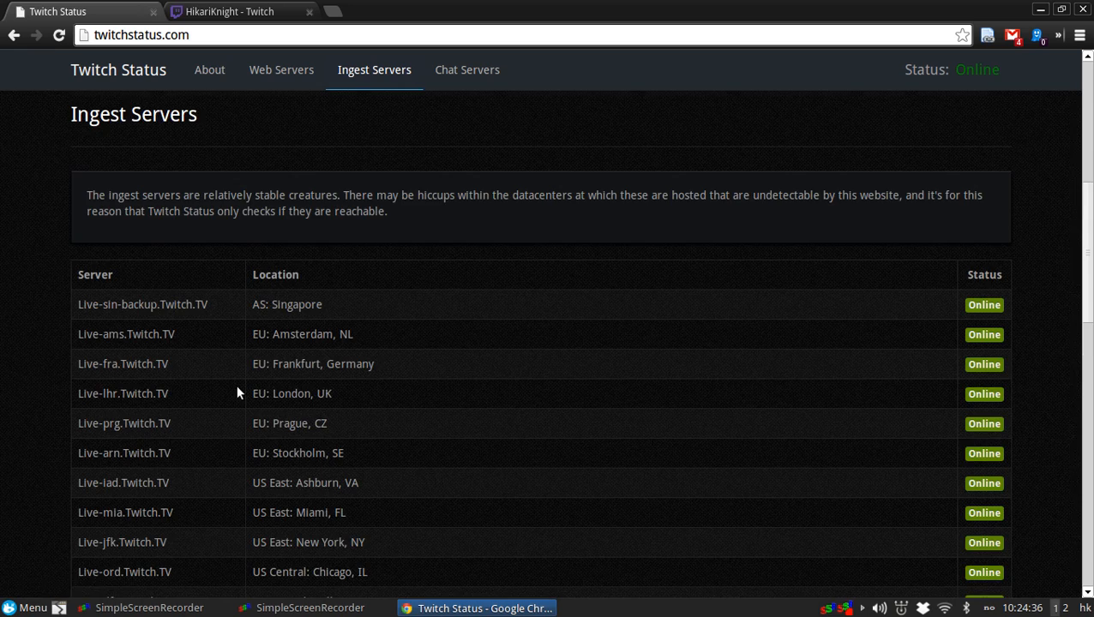
# Step: Find the Stockholm server Live-arn.Twitch.TV in the ingest list and return to the recorder
pyautogui.scroll(-3)
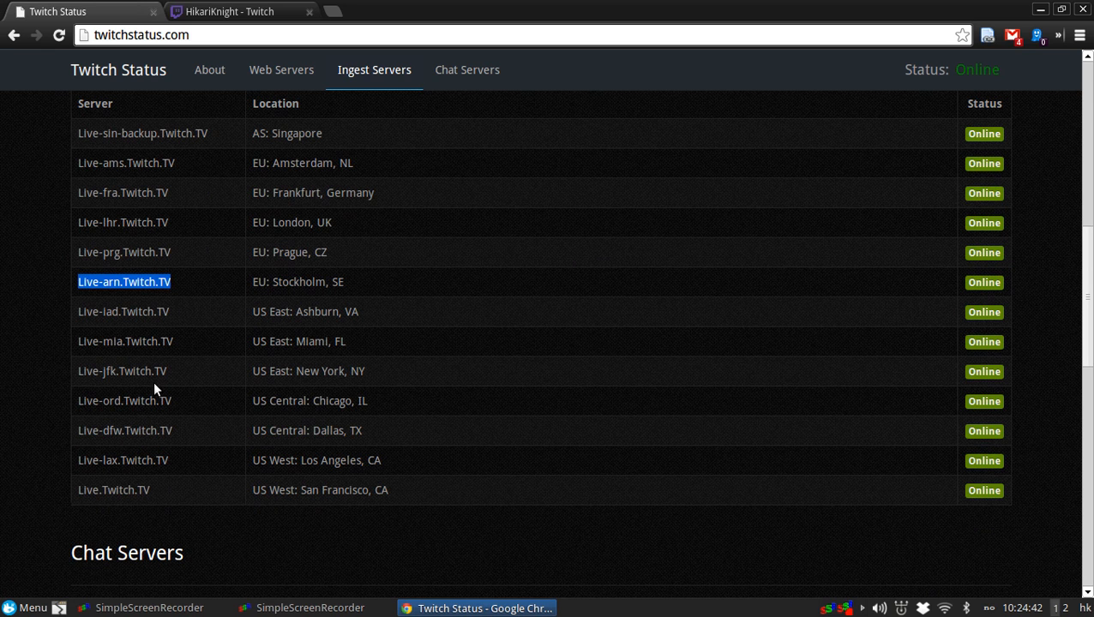
pyautogui.moveTo(93, 270)
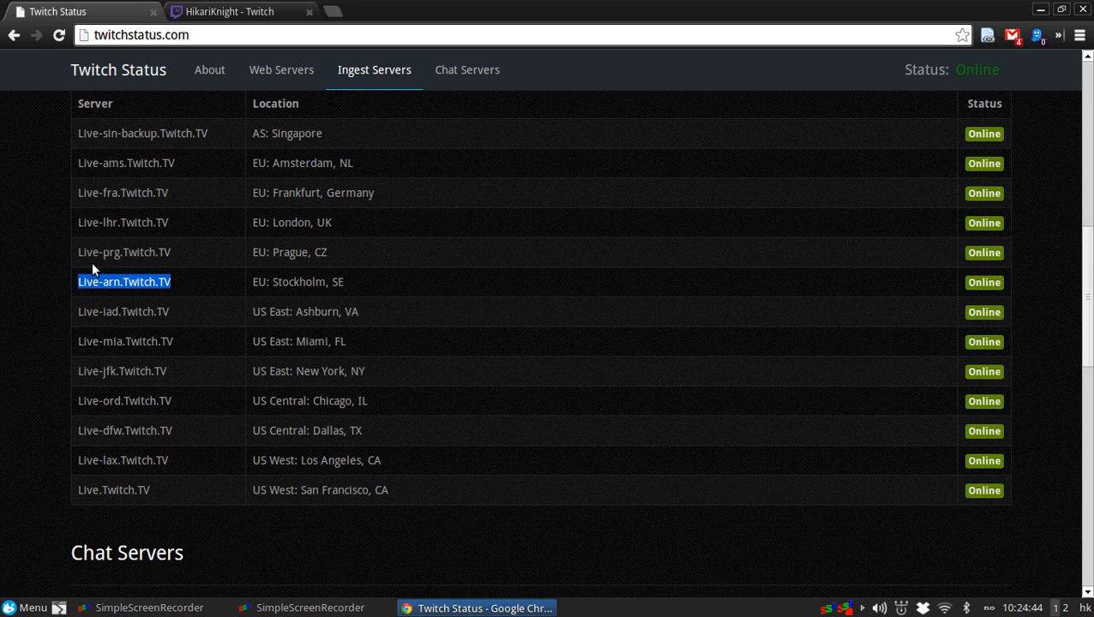
pyautogui.moveTo(353, 395)
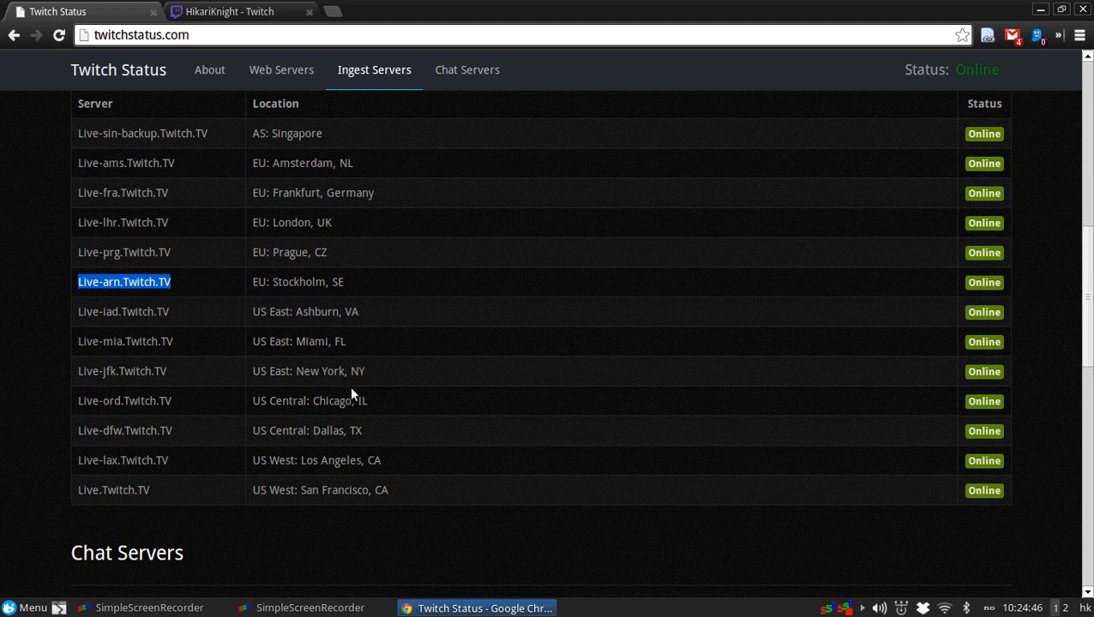
pyautogui.click(306, 607)
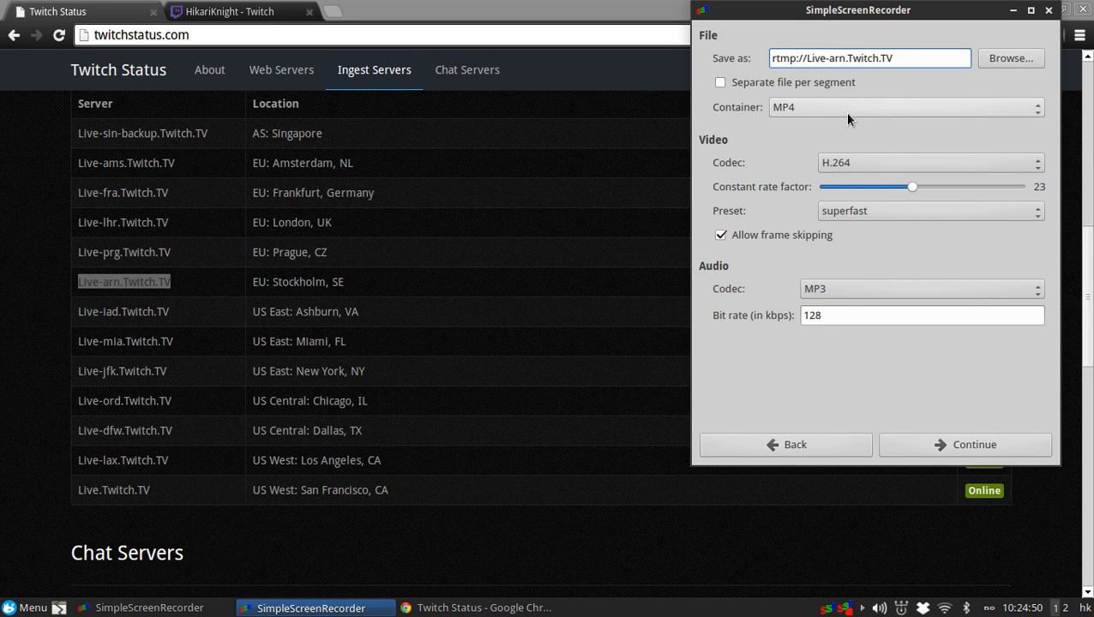
# Step: Append /app/ to the rtmp://Live-arn.Twitch.TV save address
pyautogui.write('/a')
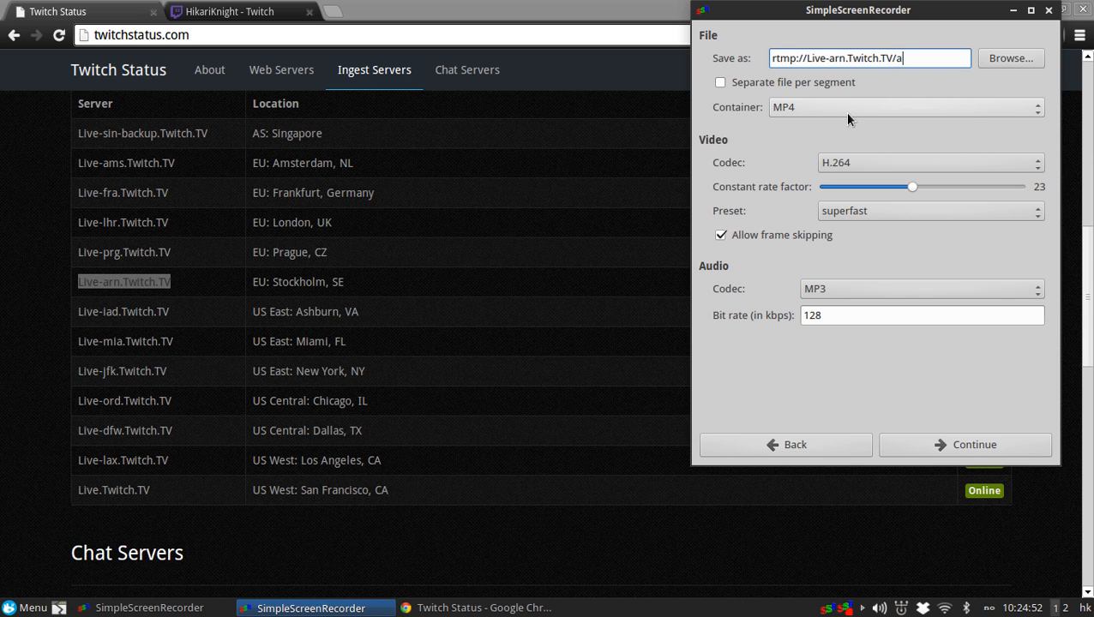
pyautogui.write('pp/')
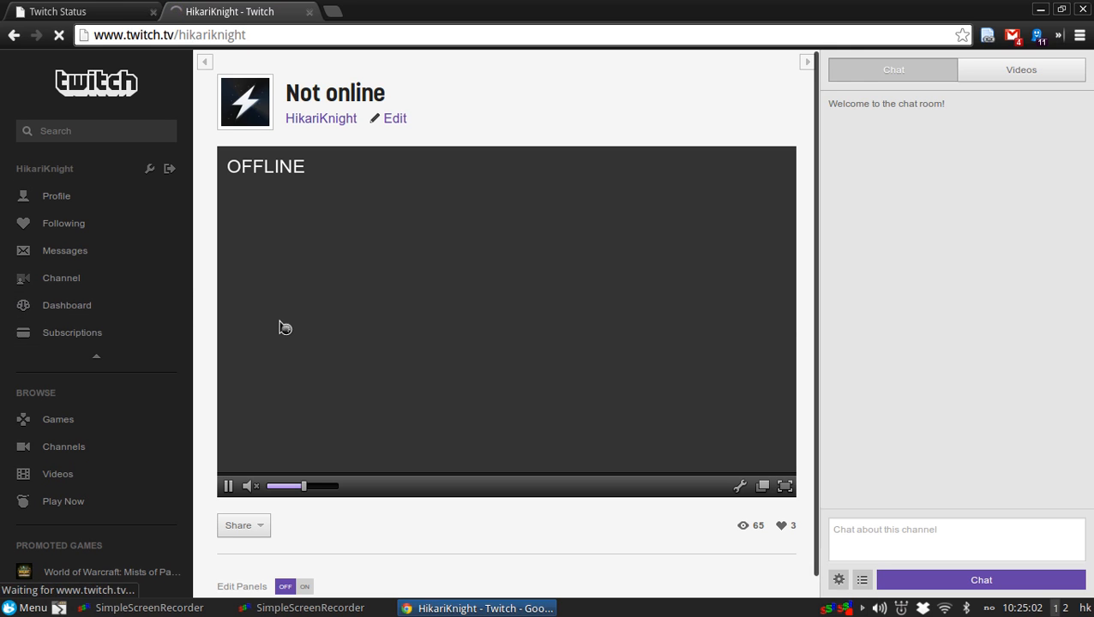
pyautogui.moveTo(281, 216)
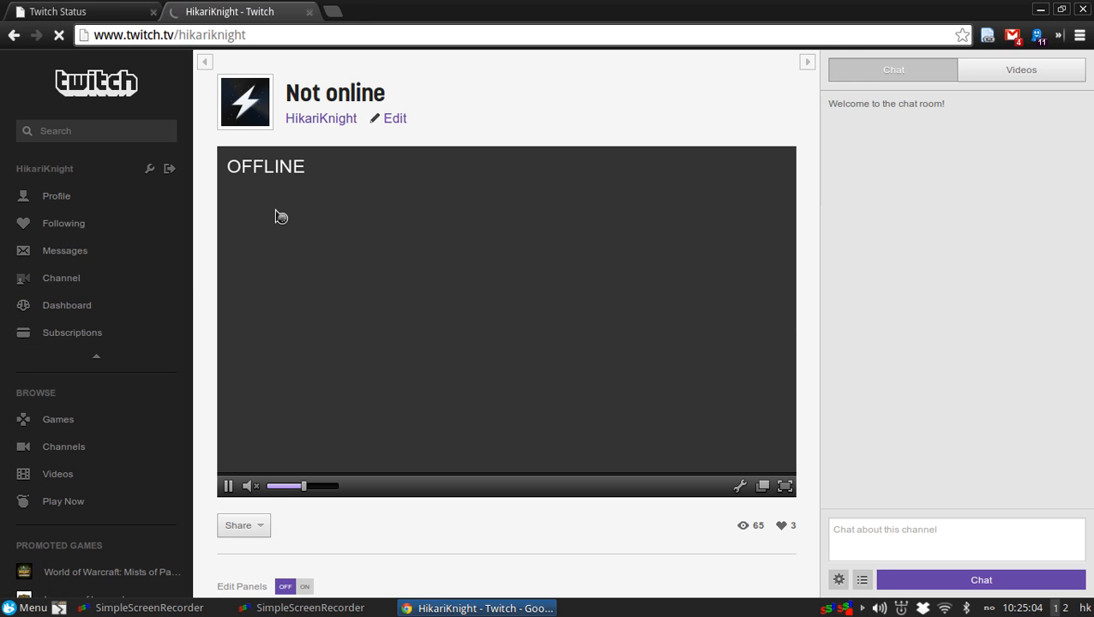
# Step: Go to the Twitch Dashboard's Stream Key page and show the key
pyautogui.click(66, 305)
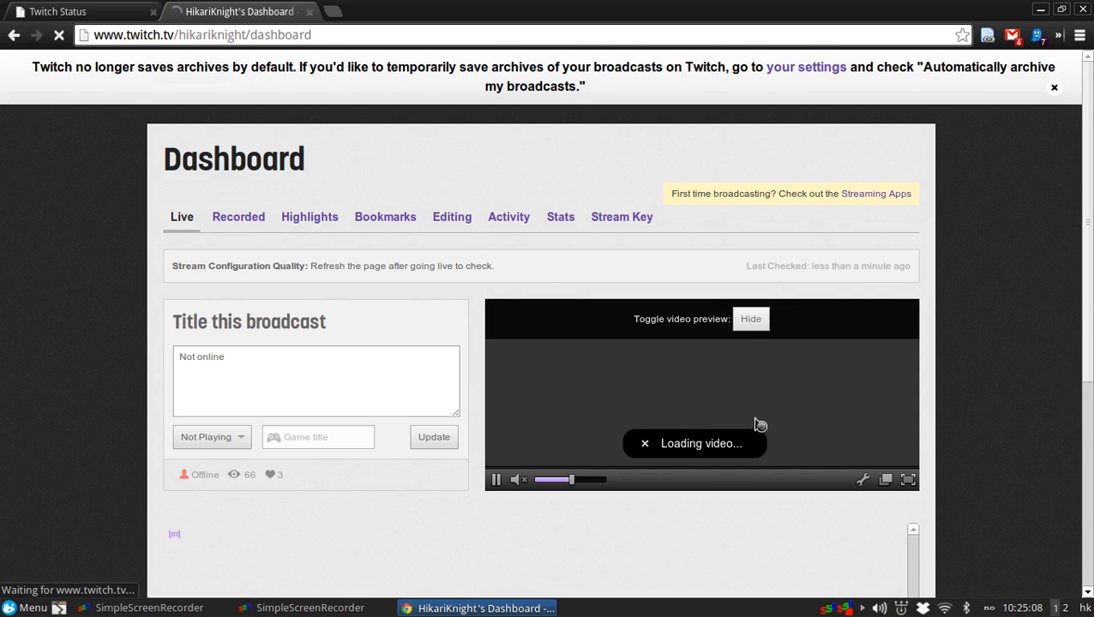
pyautogui.click(622, 217)
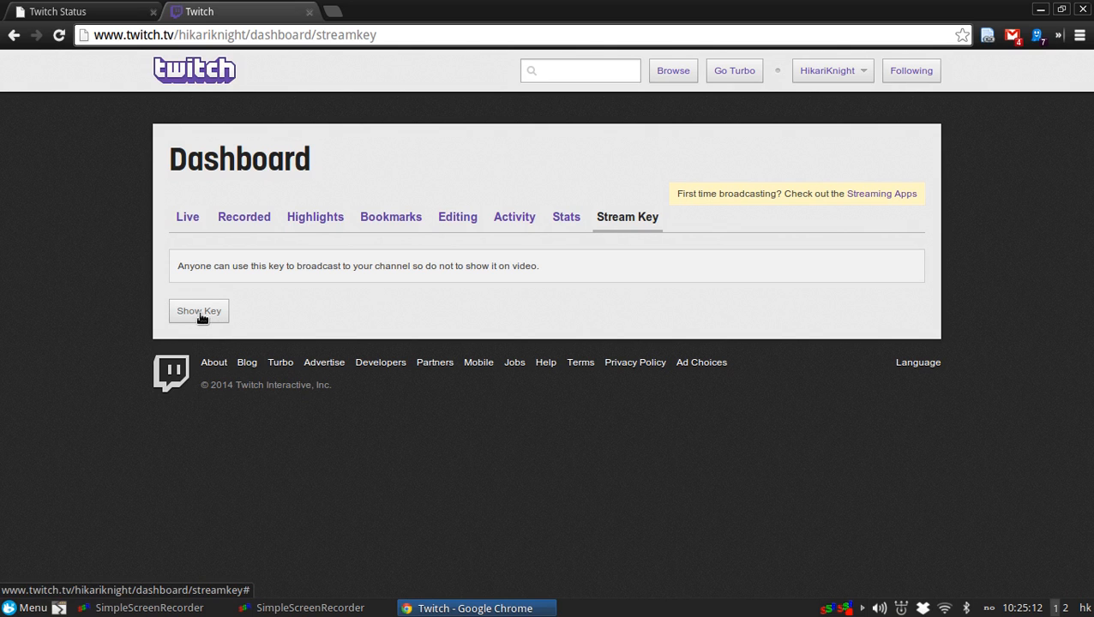
pyautogui.click(198, 311)
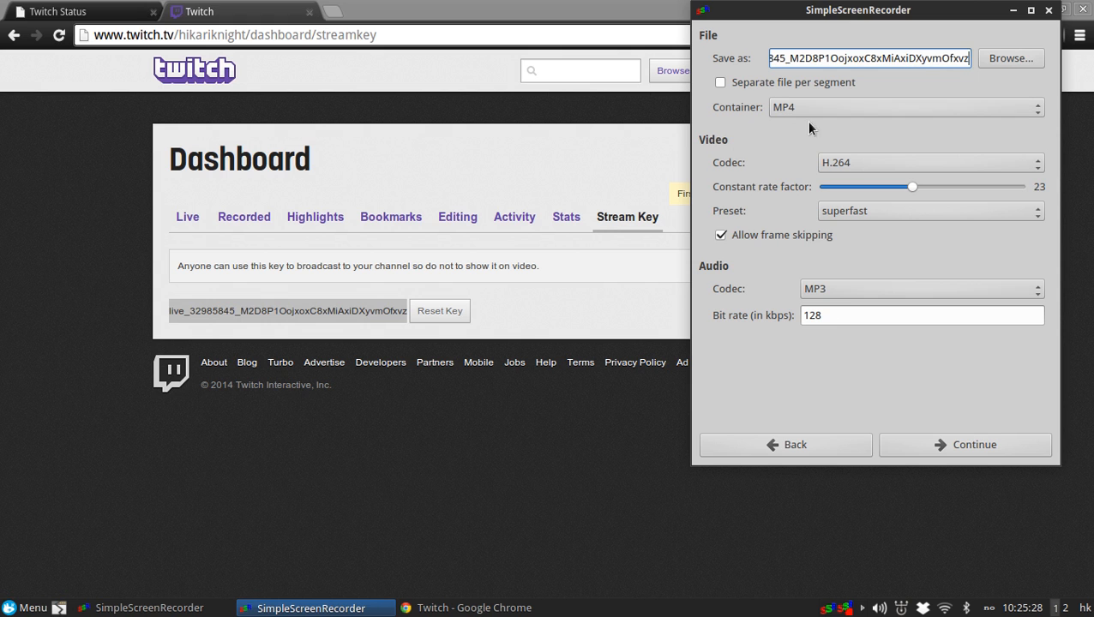
pyautogui.moveTo(847, 85)
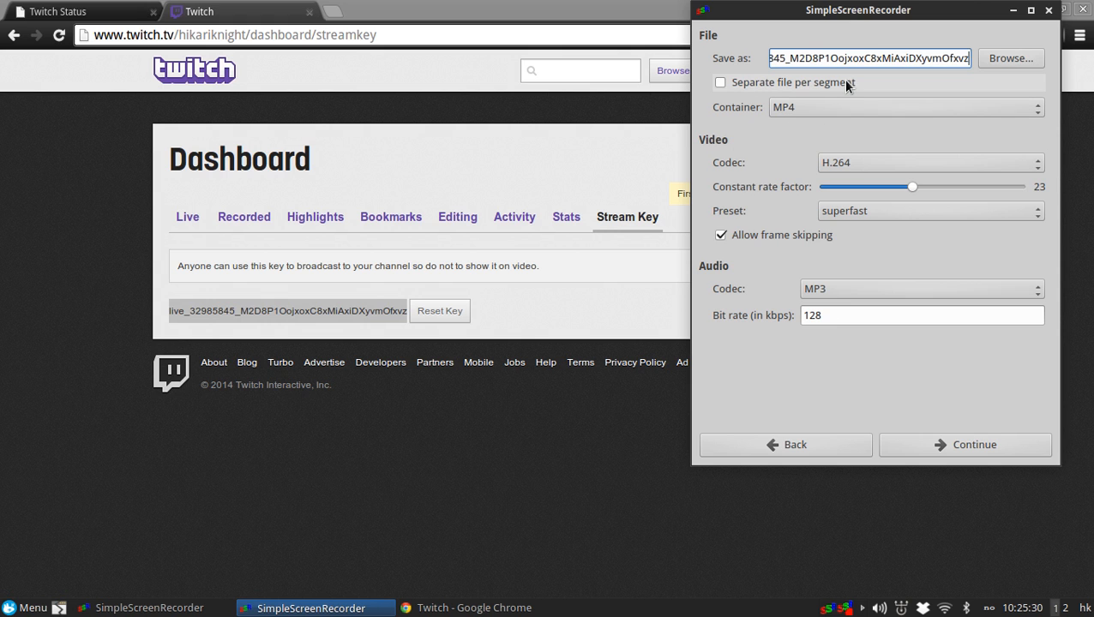
pyautogui.moveTo(868, 140)
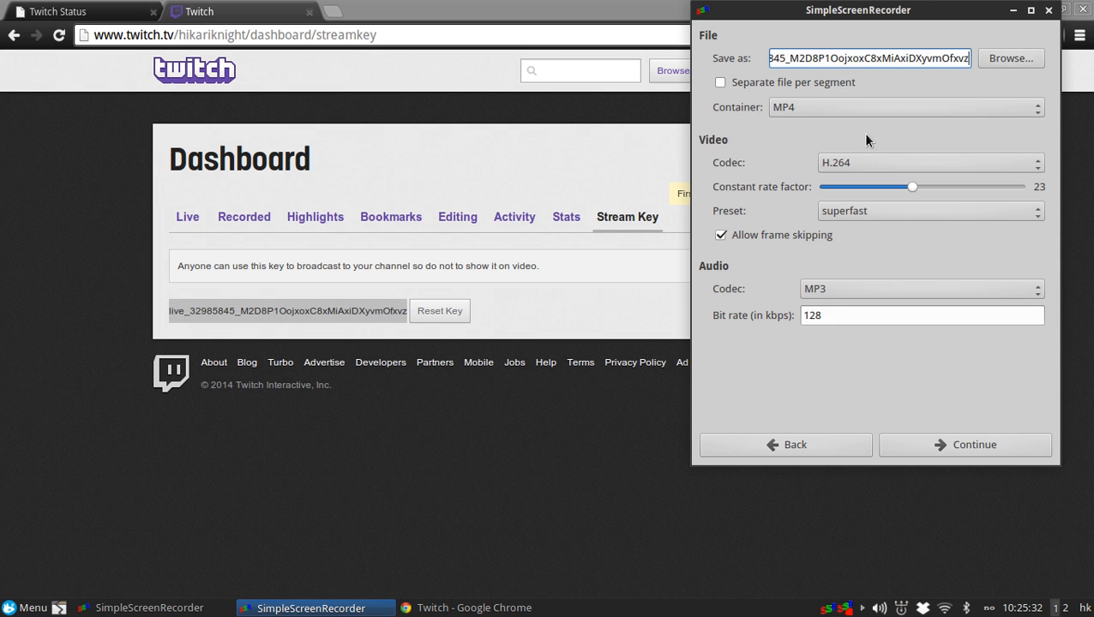
# Step: Set a custom flv container and choose a custom video codec instead of H.264
pyautogui.click(930, 108)
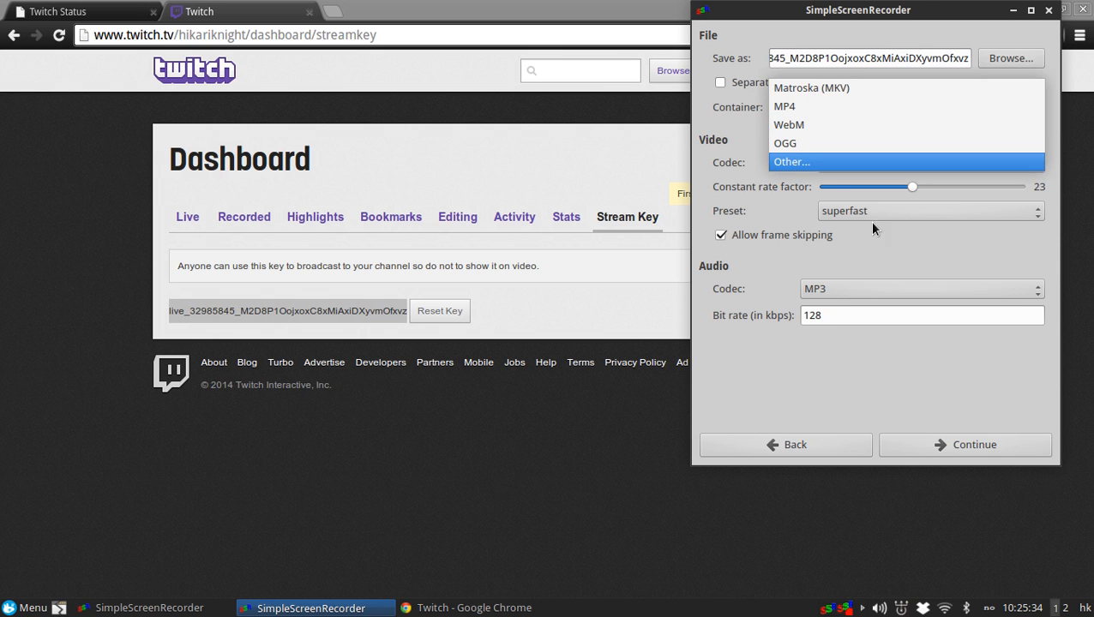
pyautogui.moveTo(799, 165)
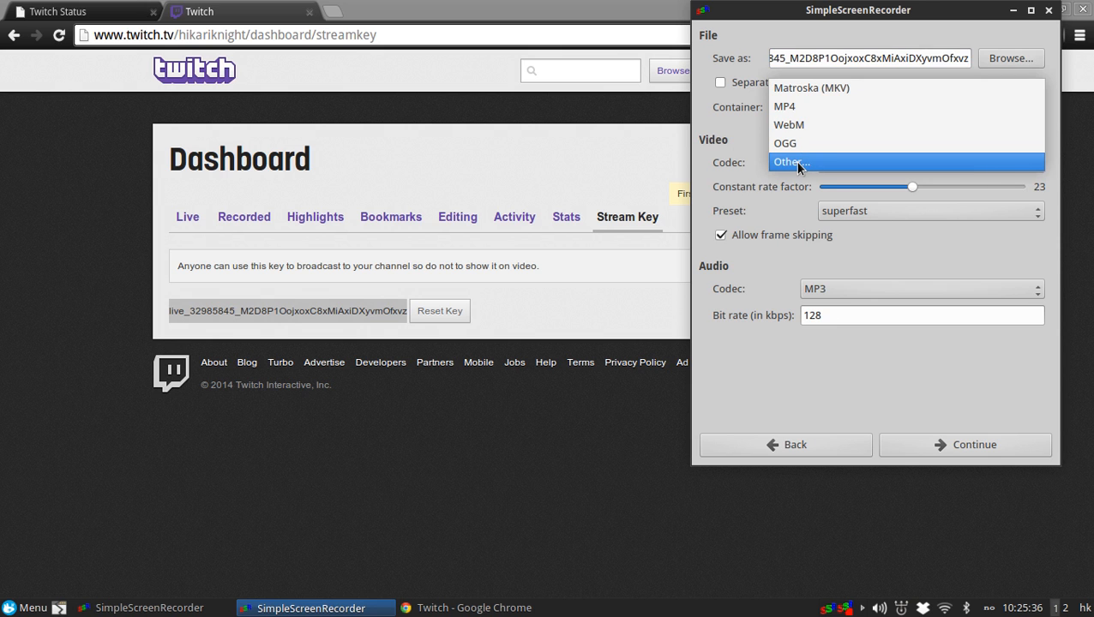
pyautogui.click(792, 162)
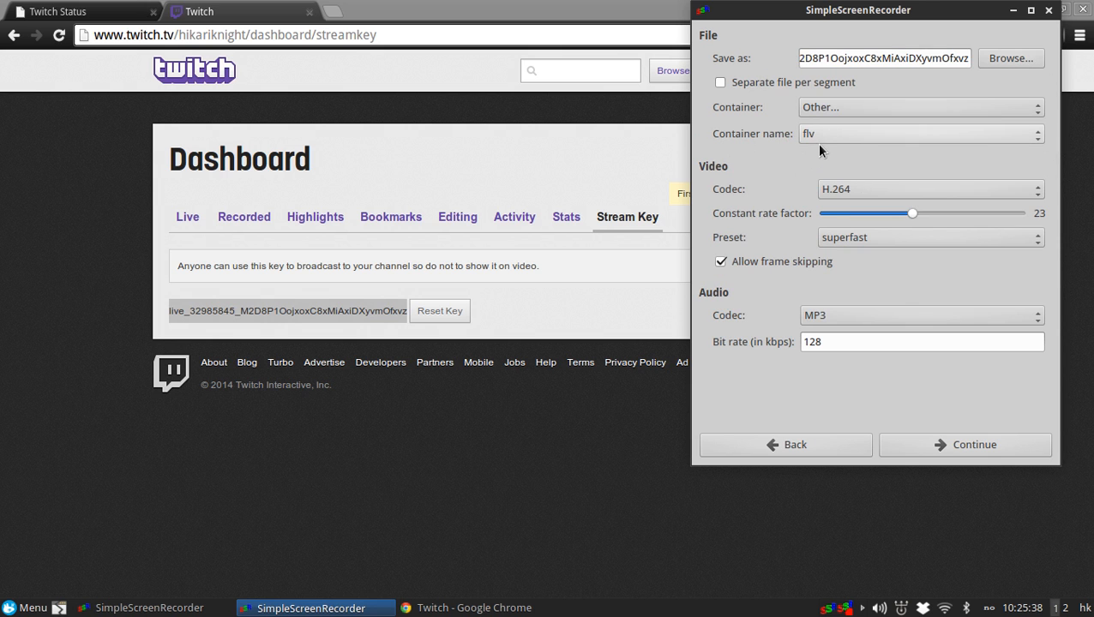
pyautogui.moveTo(884, 192)
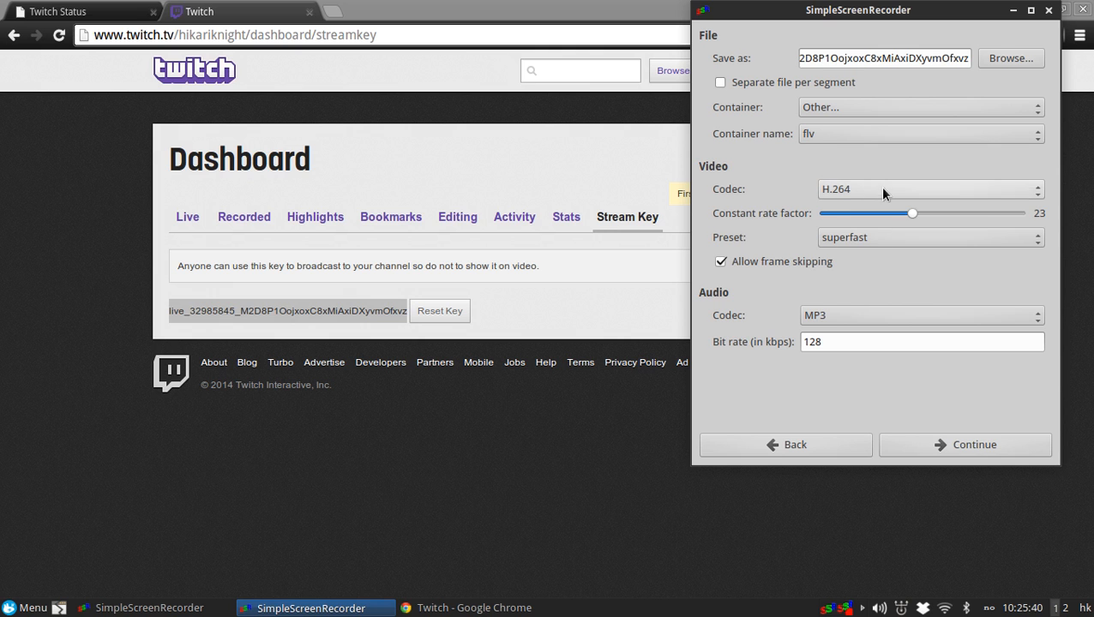
pyautogui.click(929, 189)
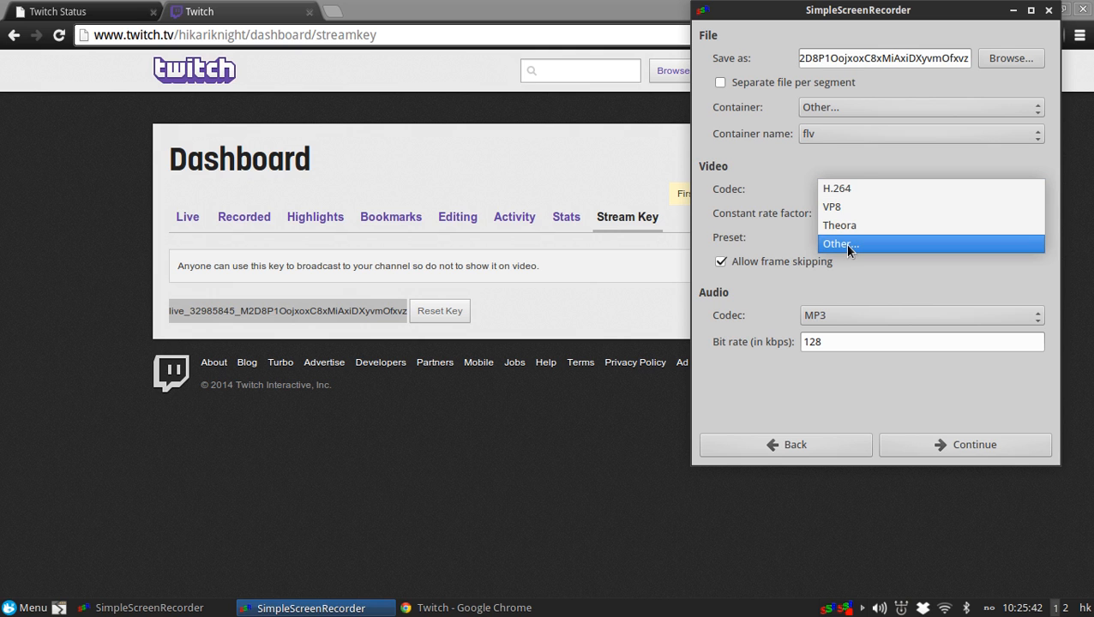
pyautogui.click(841, 245)
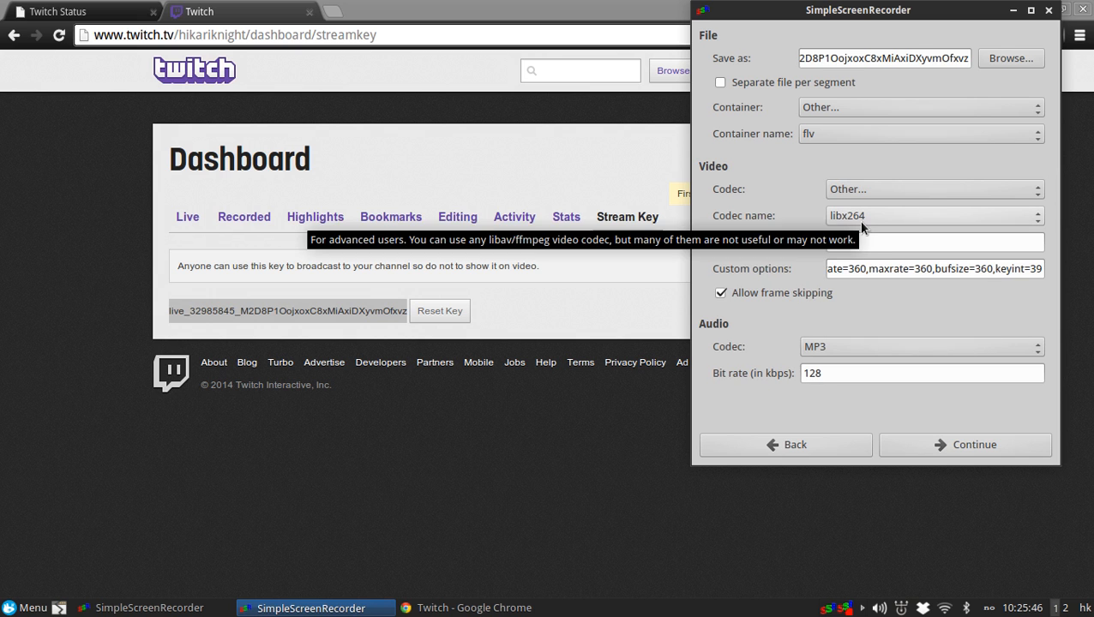
pyautogui.click(934, 133)
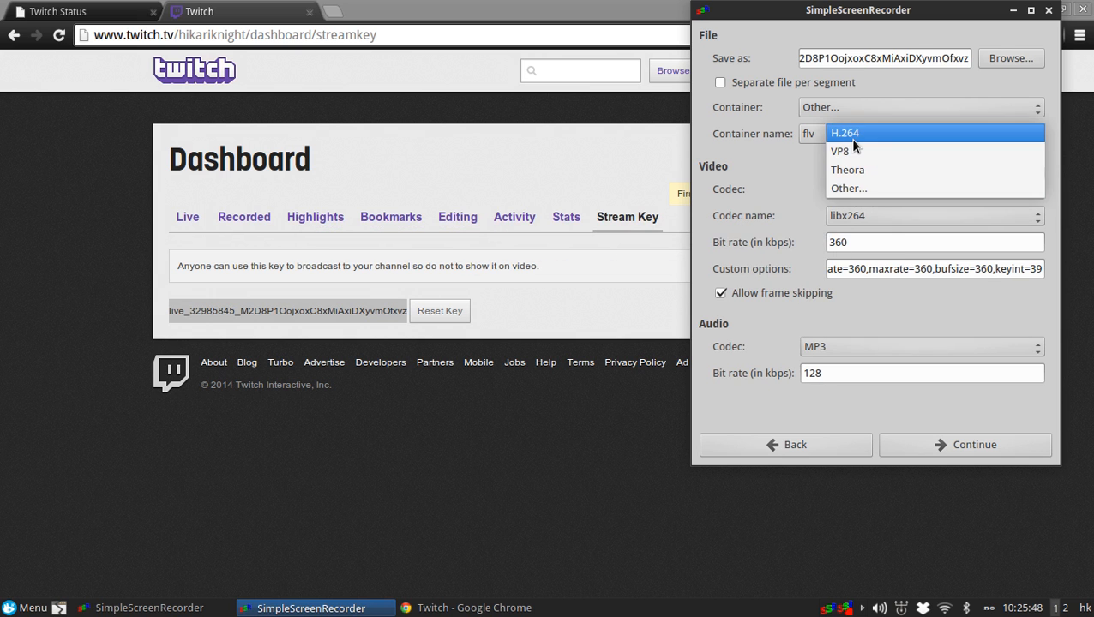
pyautogui.click(845, 132)
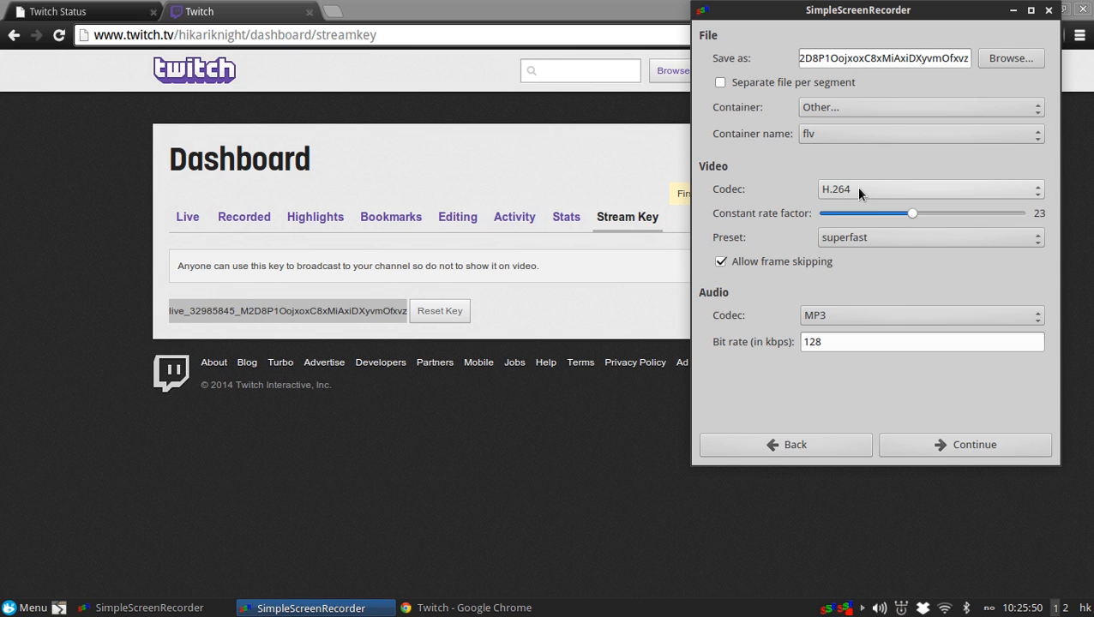
pyautogui.click(930, 190)
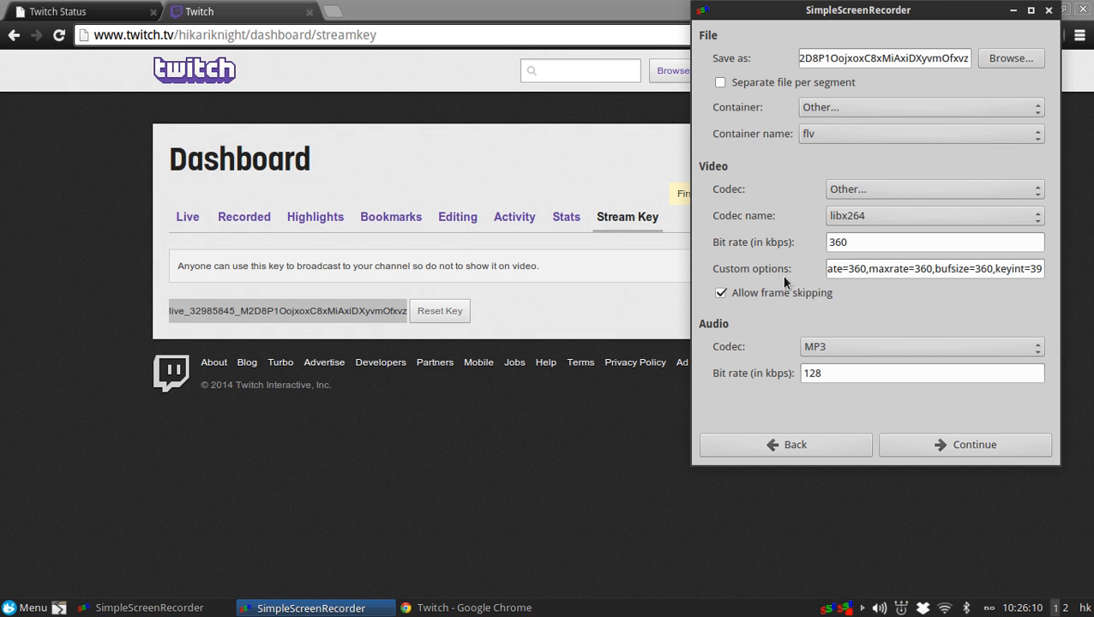
pyautogui.moveTo(856, 241)
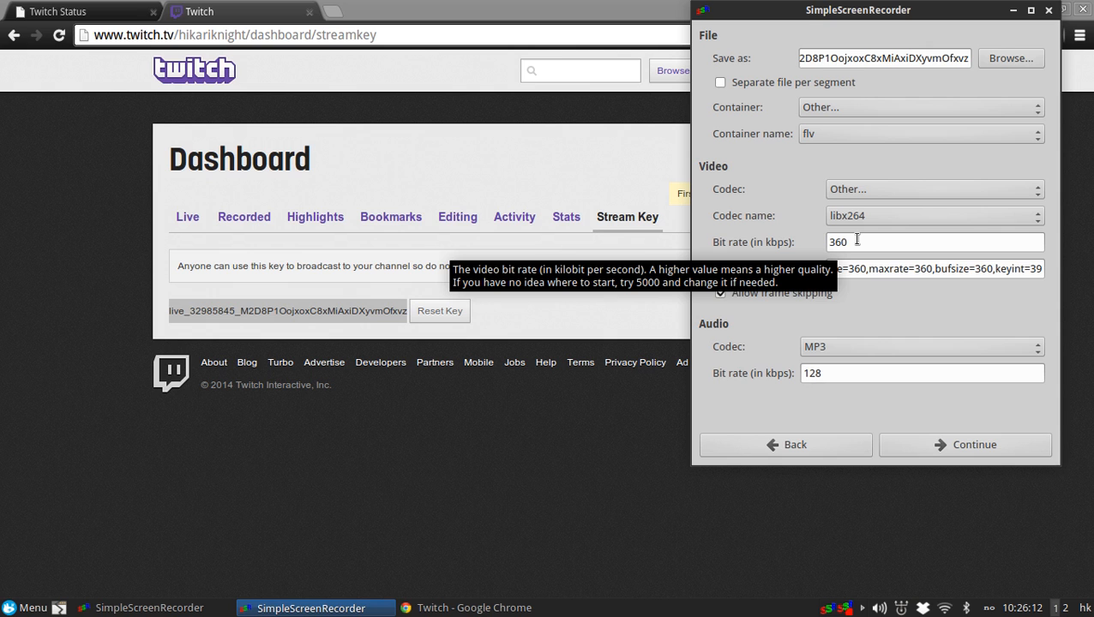
pyautogui.moveTo(858, 252)
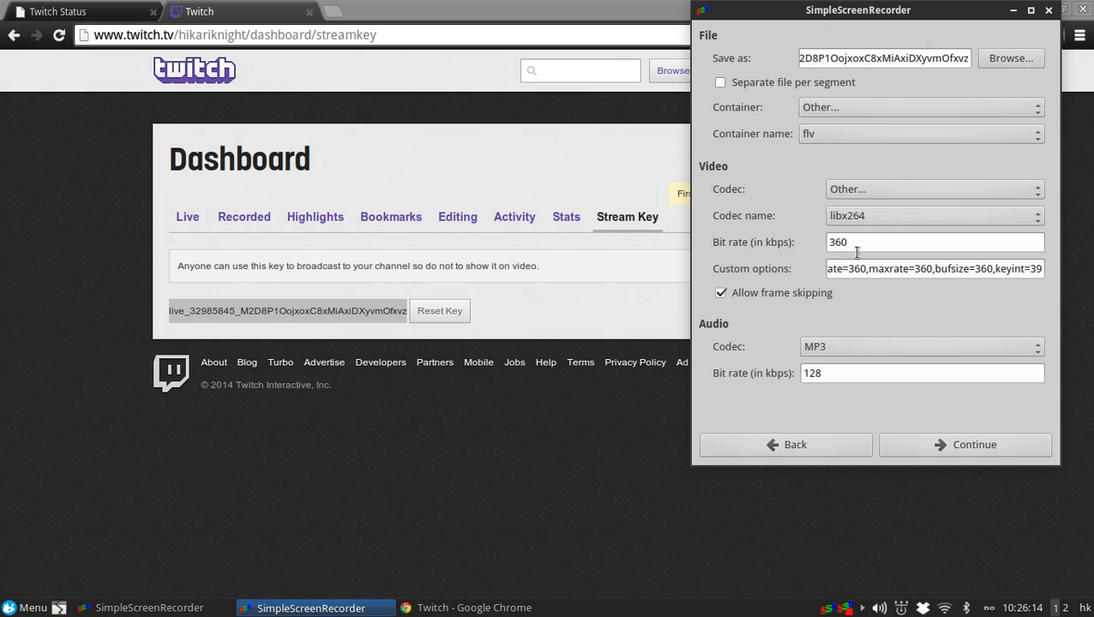
pyautogui.moveTo(863, 242)
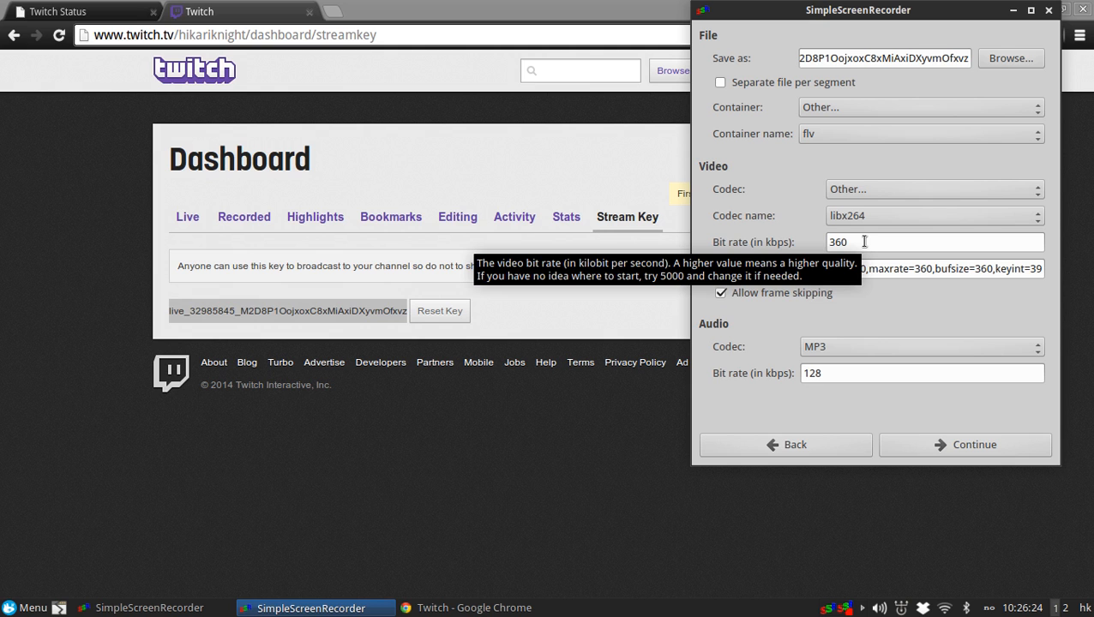
pyautogui.moveTo(863, 242)
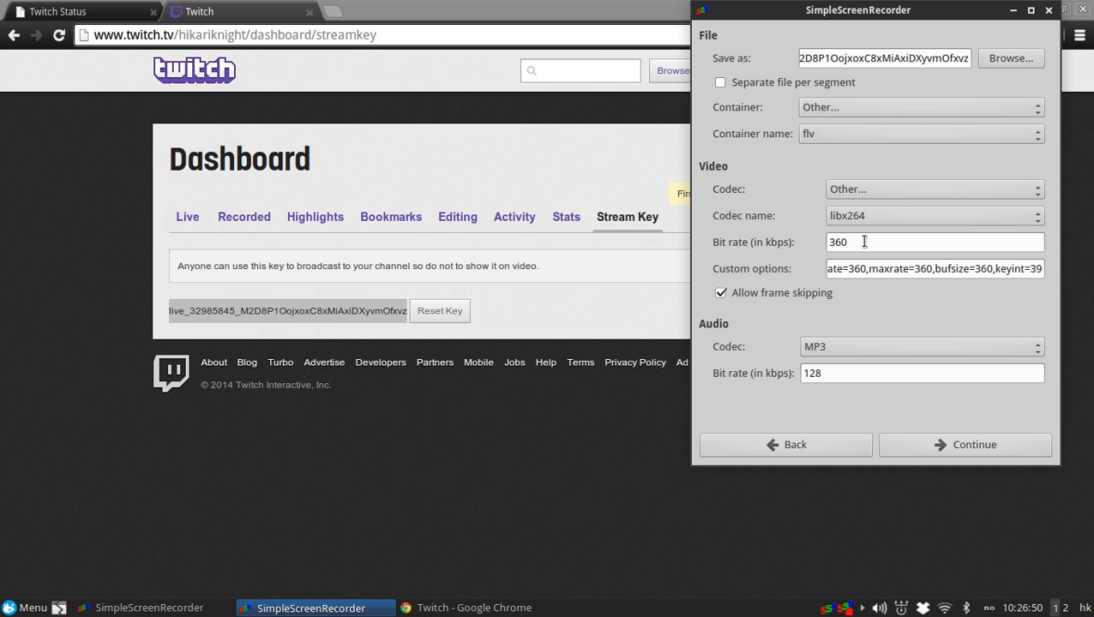
pyautogui.moveTo(883, 244)
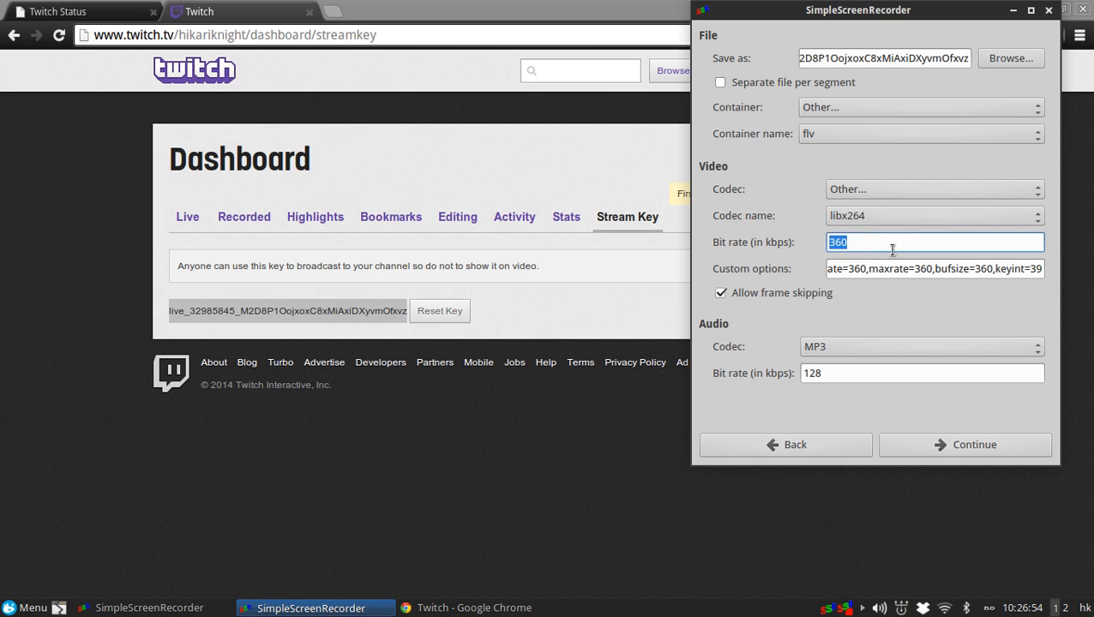
pyautogui.moveTo(813, 265)
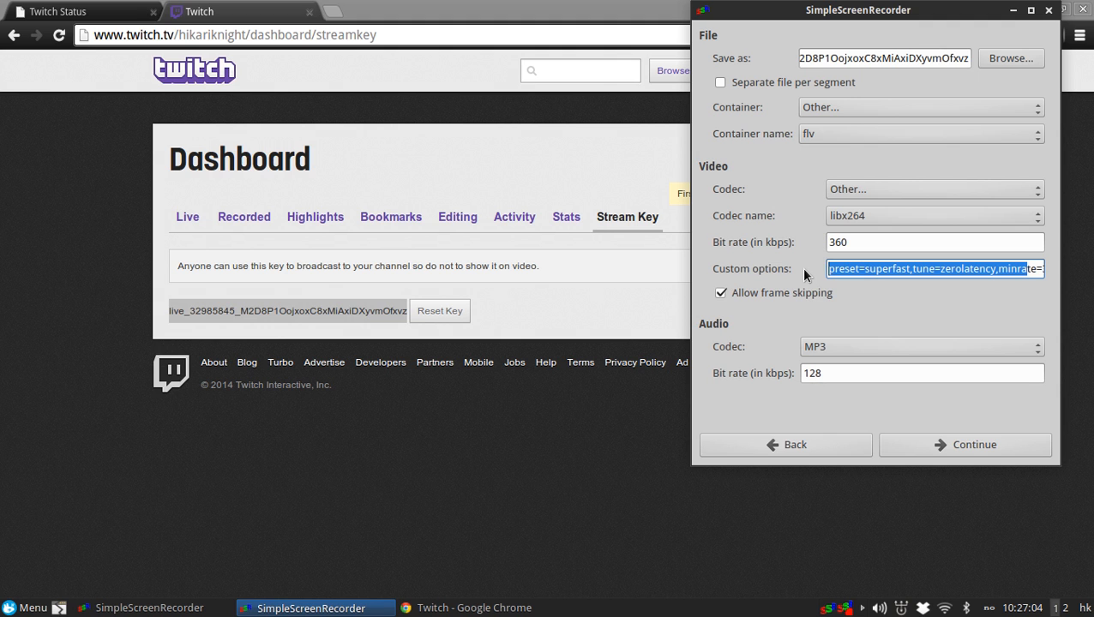
pyautogui.click(851, 268)
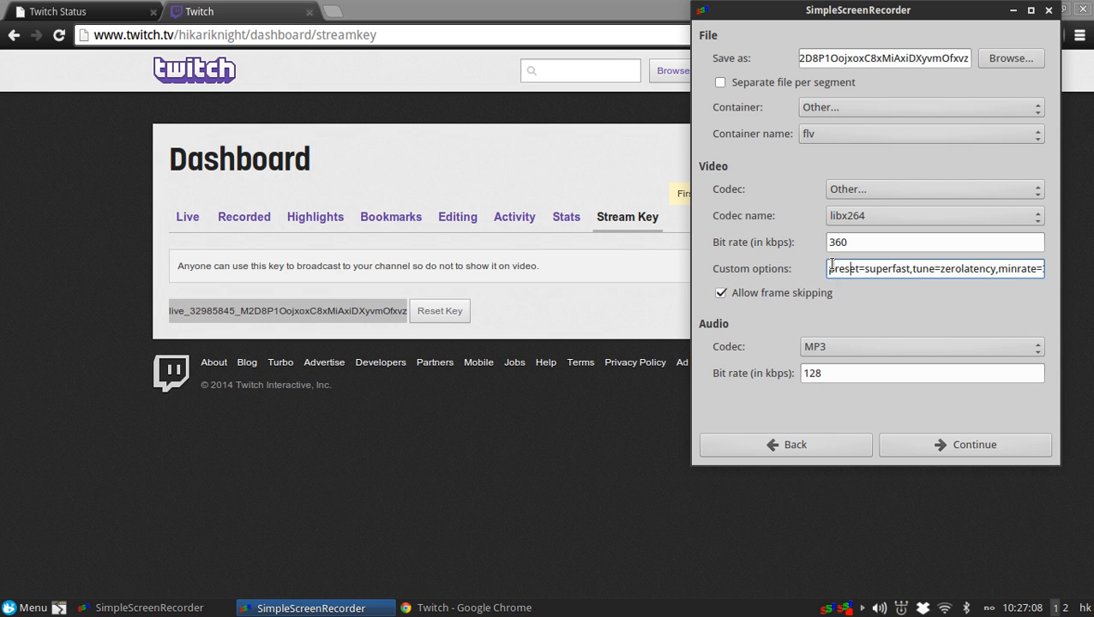
pyautogui.moveTo(883, 275)
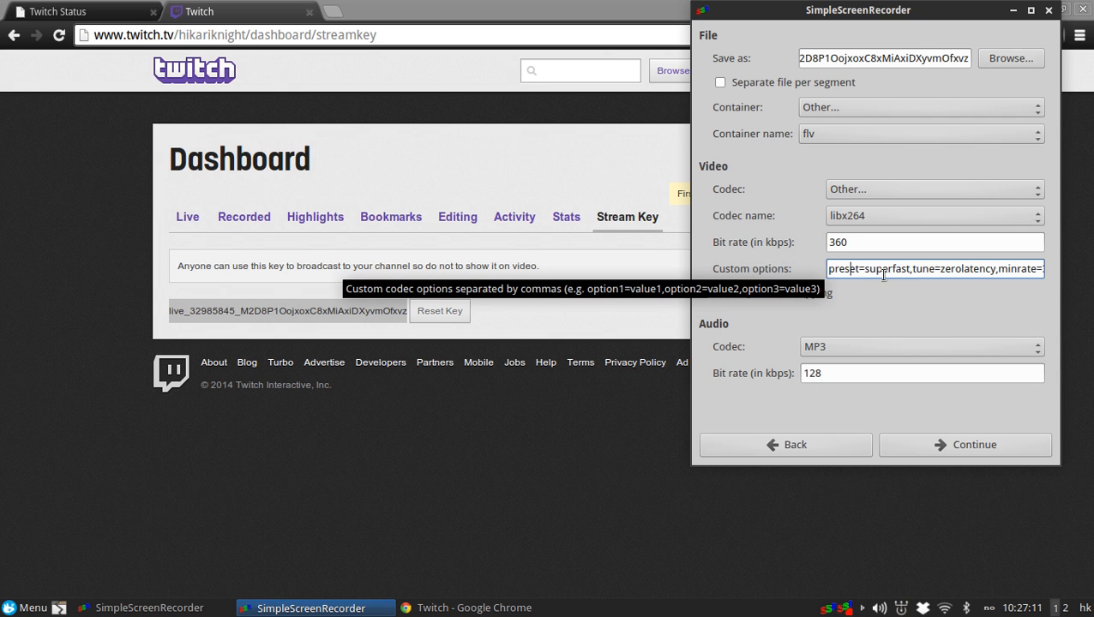
pyautogui.moveTo(920, 276)
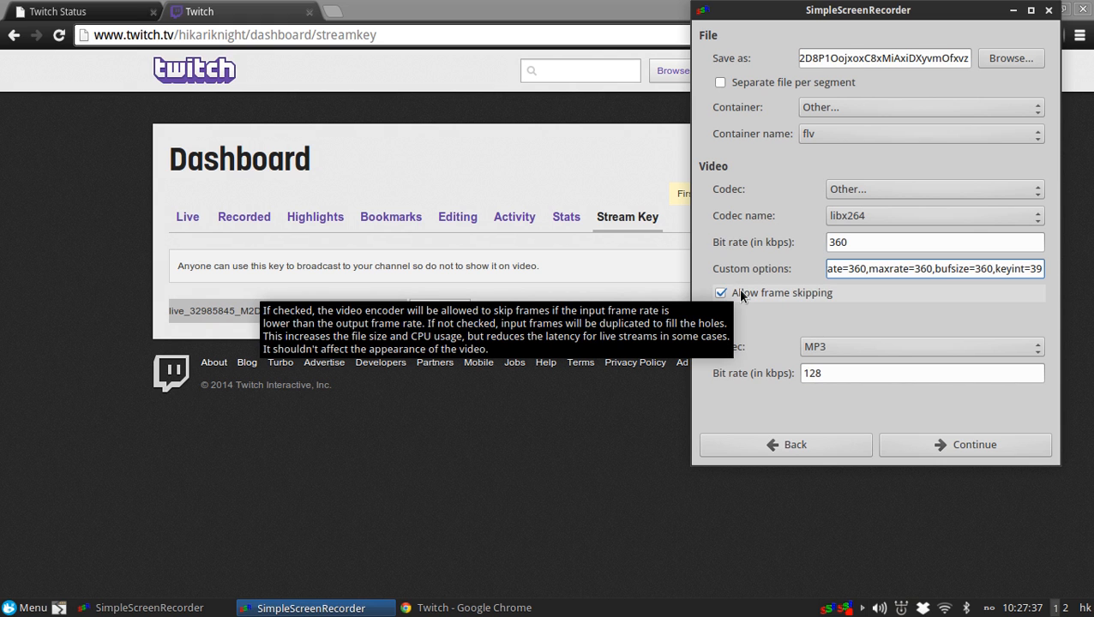
pyautogui.moveTo(761, 324)
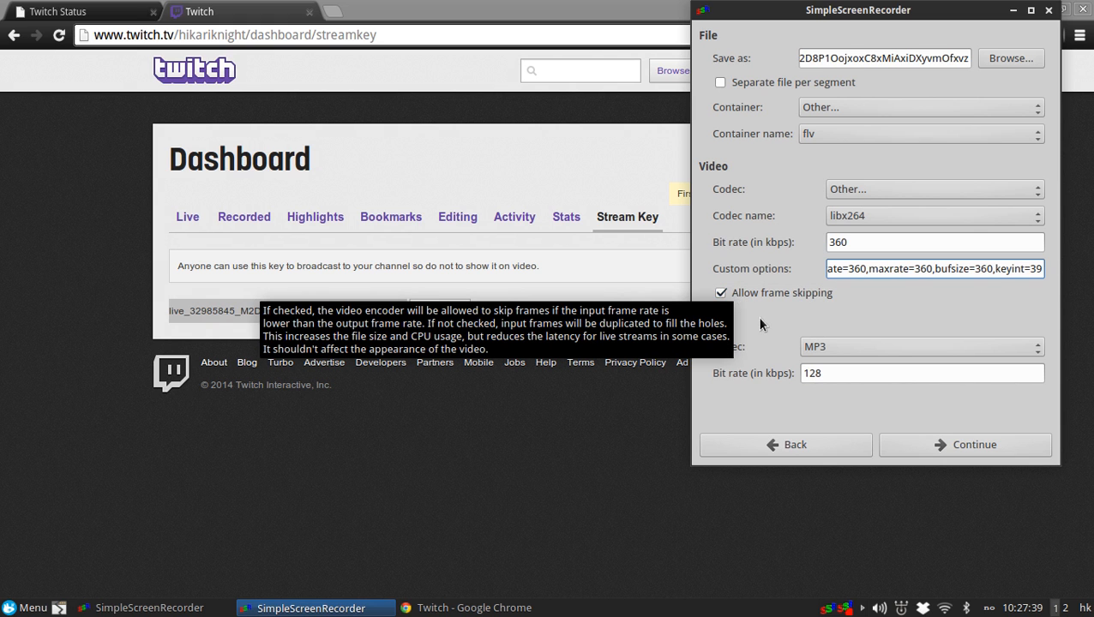
pyautogui.moveTo(923, 360)
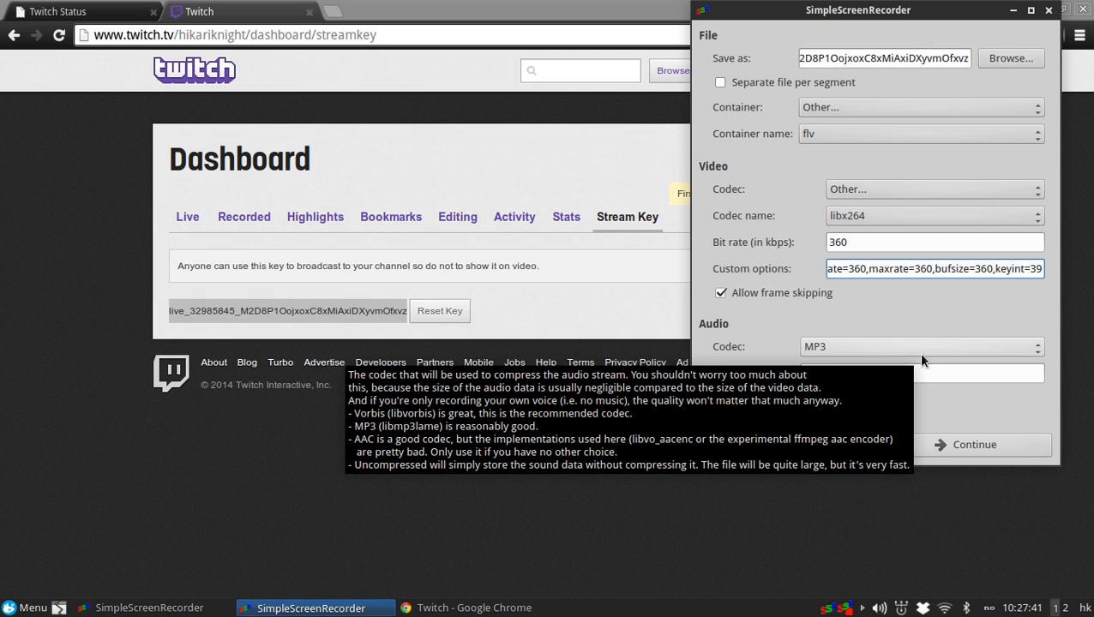
# Step: Switch the audio codec to AAC at 128 kbps and continue to the recording page
pyautogui.click(921, 347)
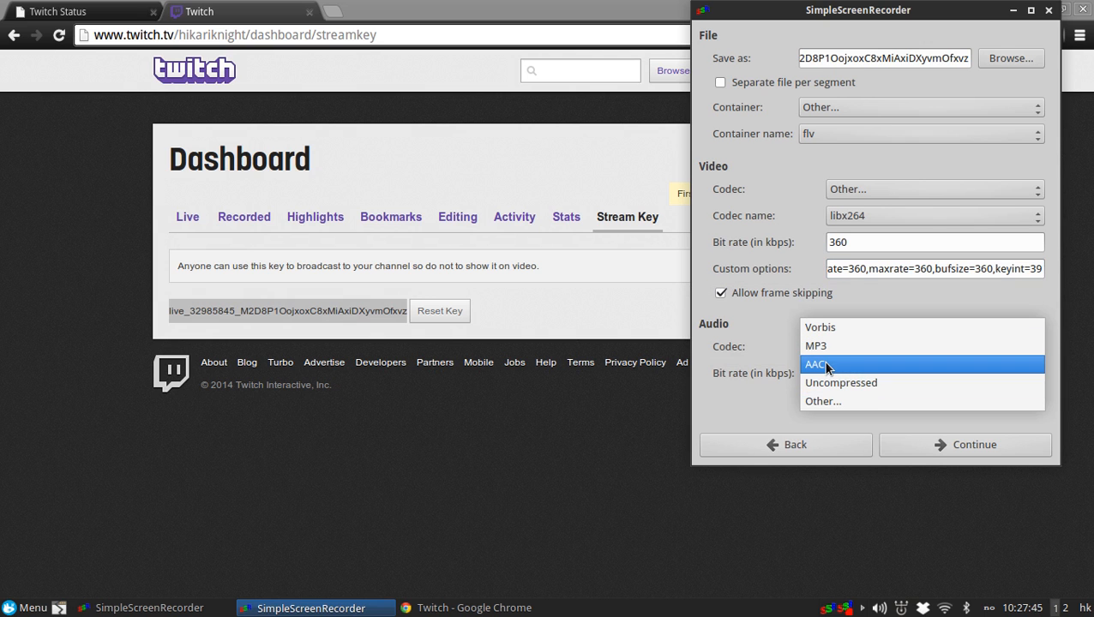
pyautogui.moveTo(823, 365)
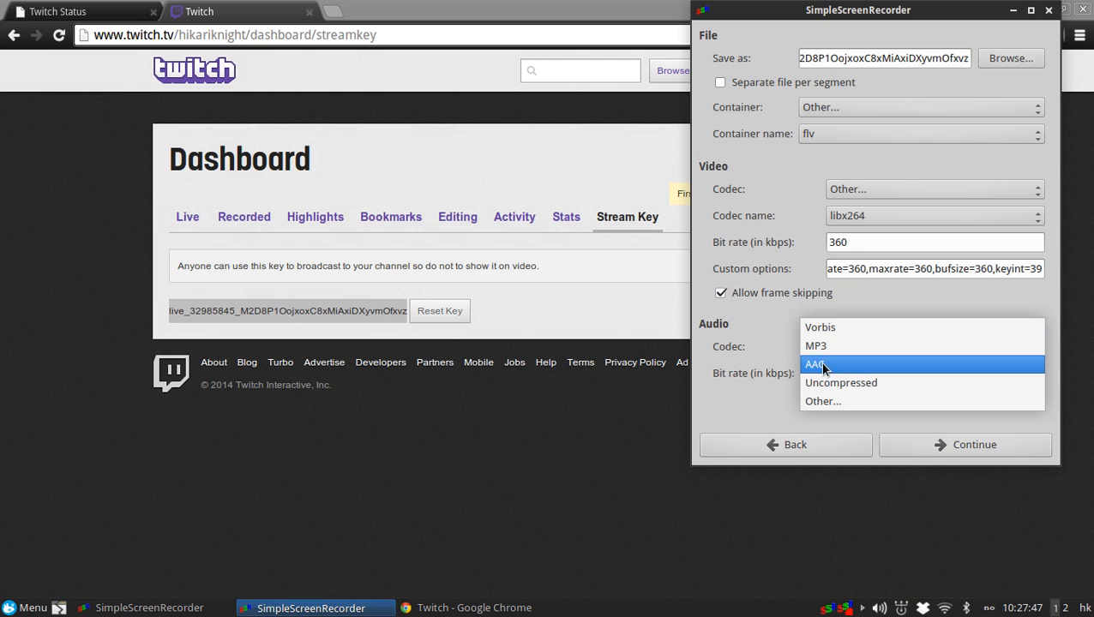
pyautogui.click(815, 364)
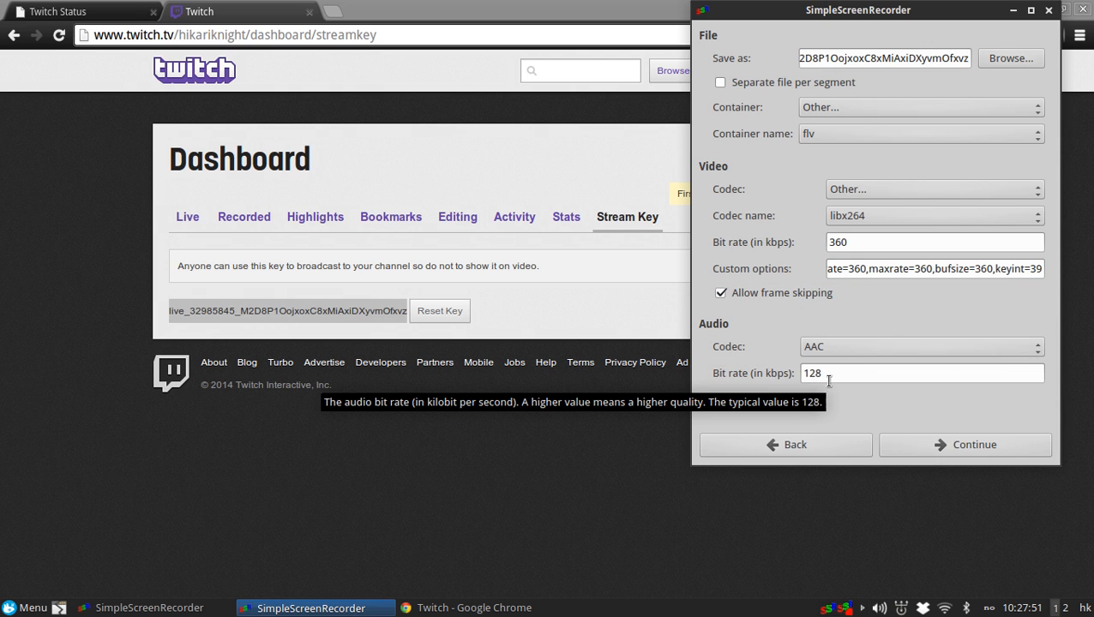
pyautogui.moveTo(898, 373)
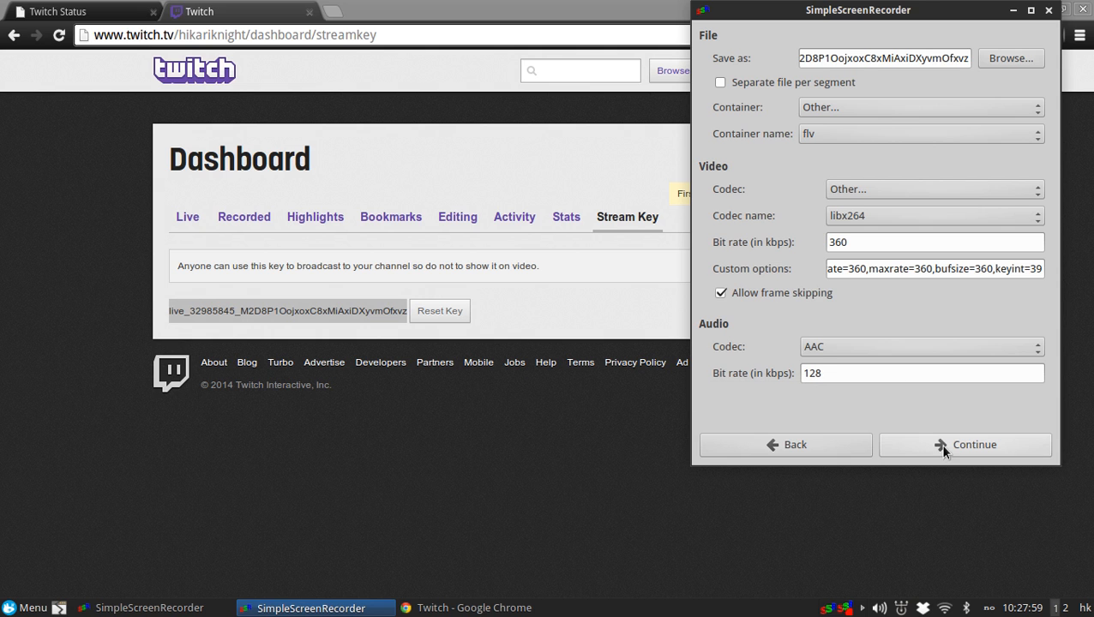
pyautogui.click(964, 445)
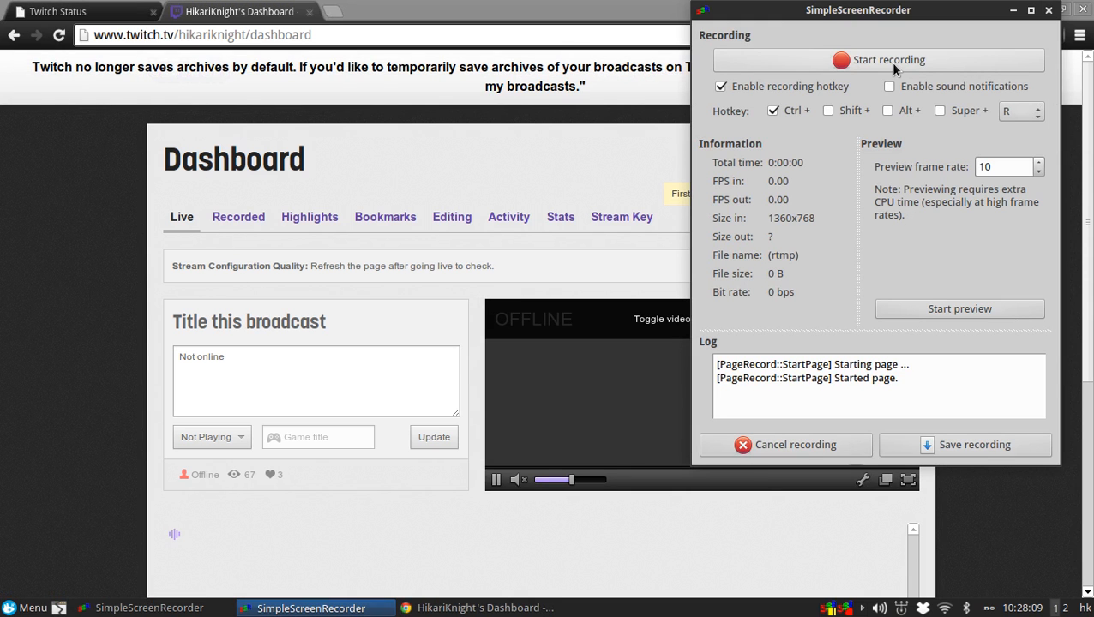
# Step: Start recording to stream the desktop to Twitch
pyautogui.click(879, 59)
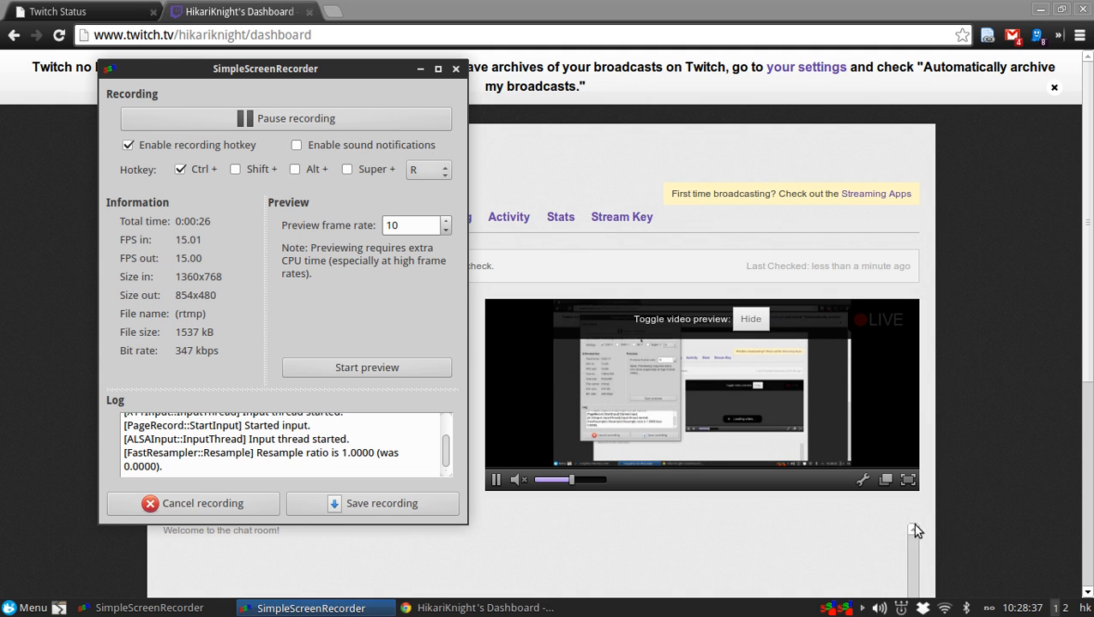
# Step: Watch the live desktop stream in the Twitch dashboard preview, then restore SimpleScreenRecorder
pyautogui.click(907, 481)
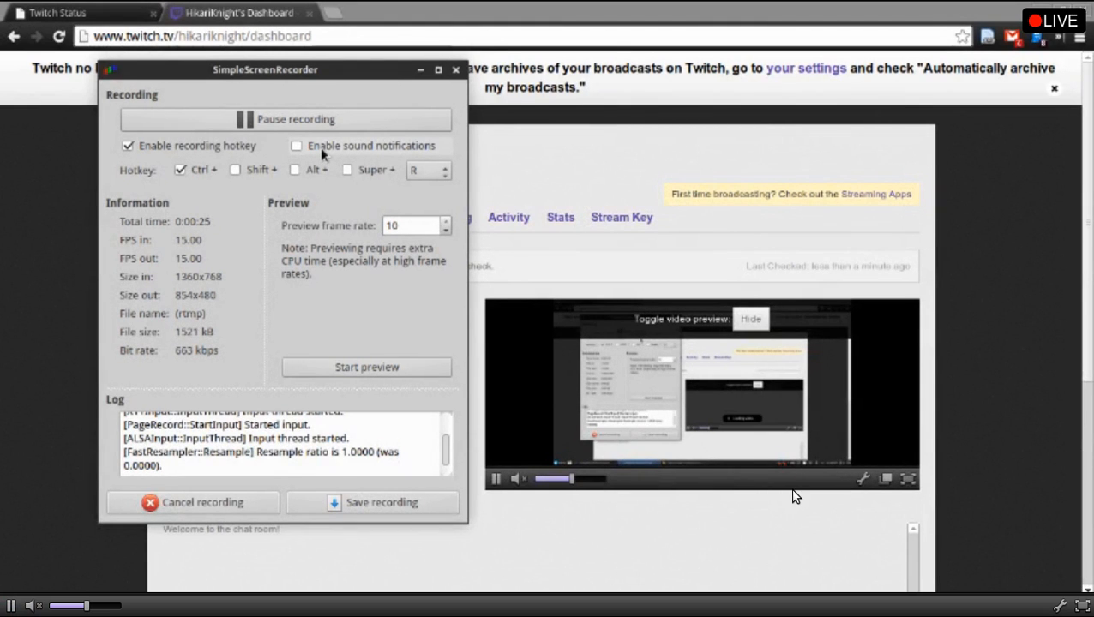
pyautogui.click(910, 480)
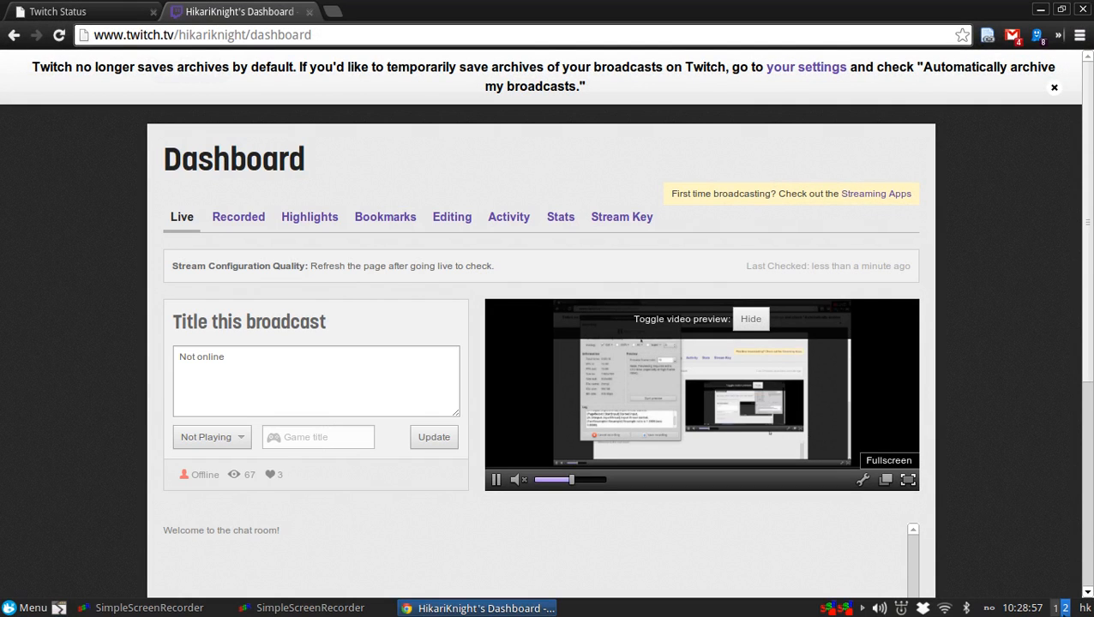
pyautogui.click(302, 607)
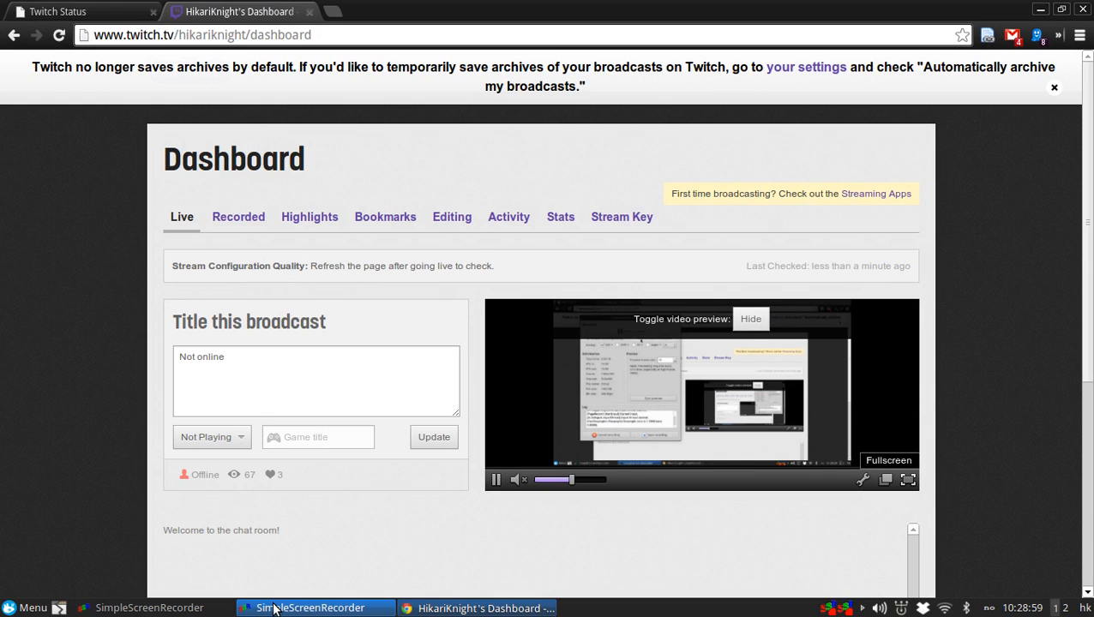
pyautogui.click(309, 607)
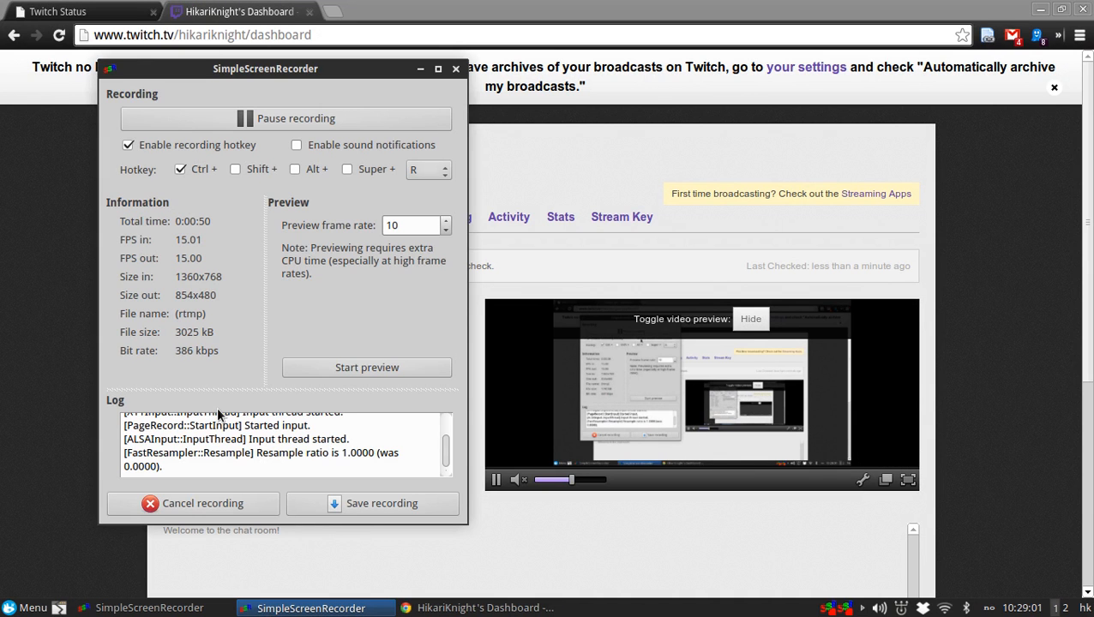